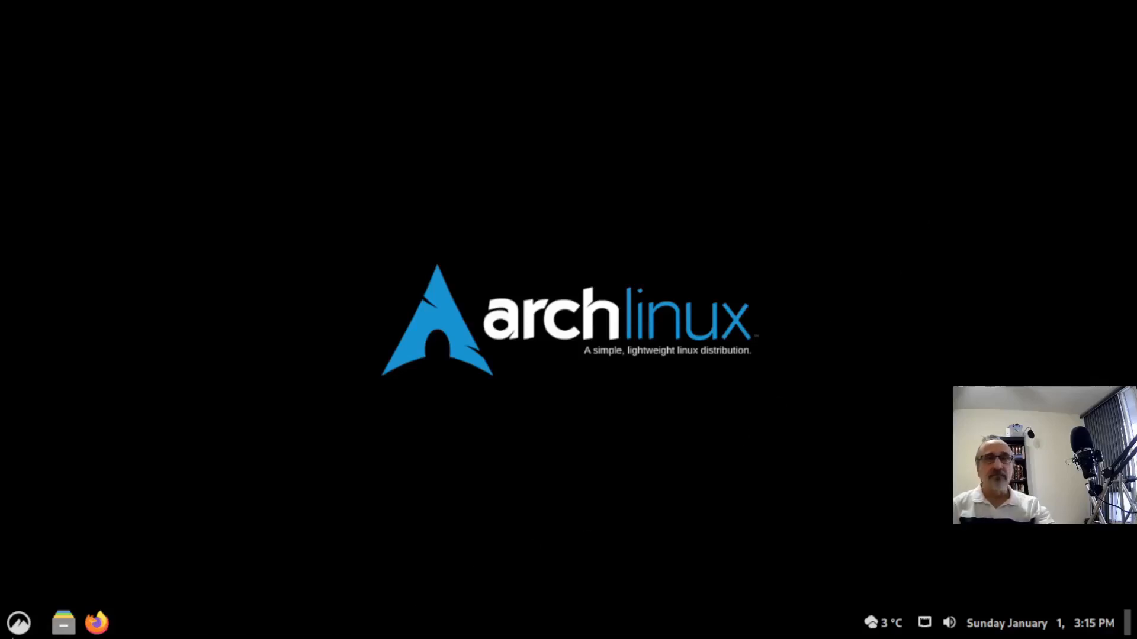
# - Launch XTerm from the Cinnamon panel menu's applications list
pyautogui.click(18, 622)
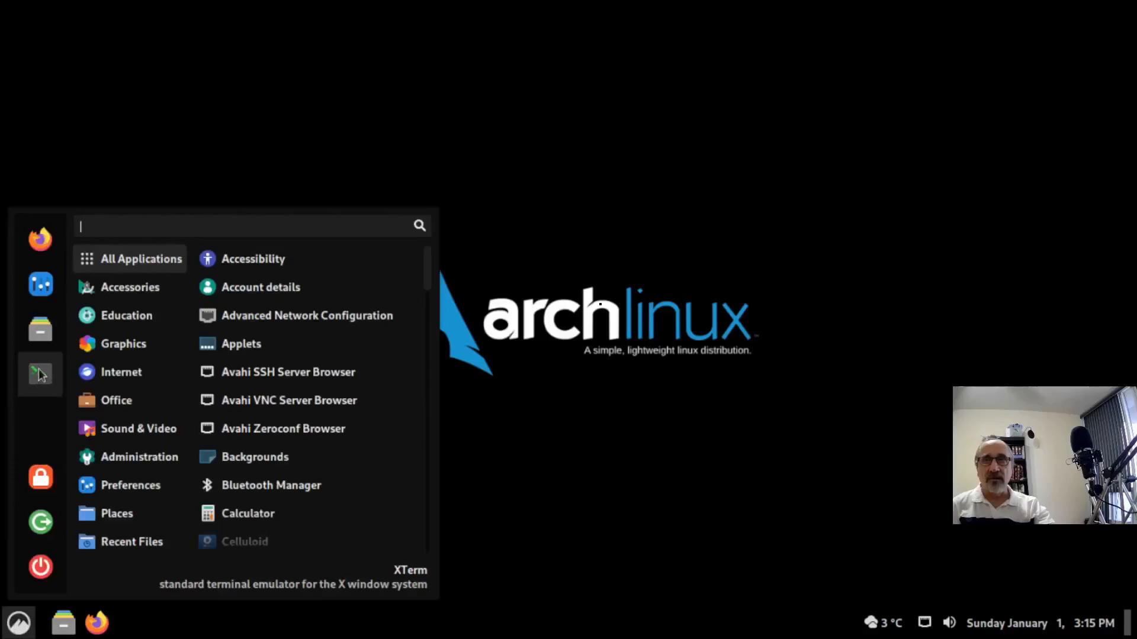
pyautogui.click(40, 373)
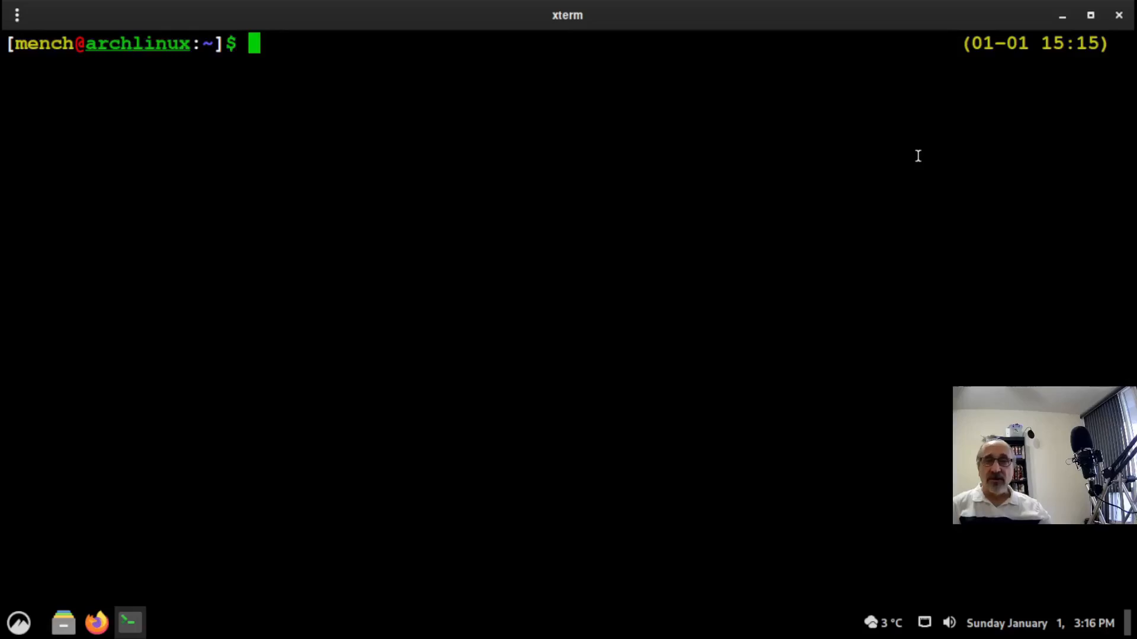
pyautogui.write('sudo pa')
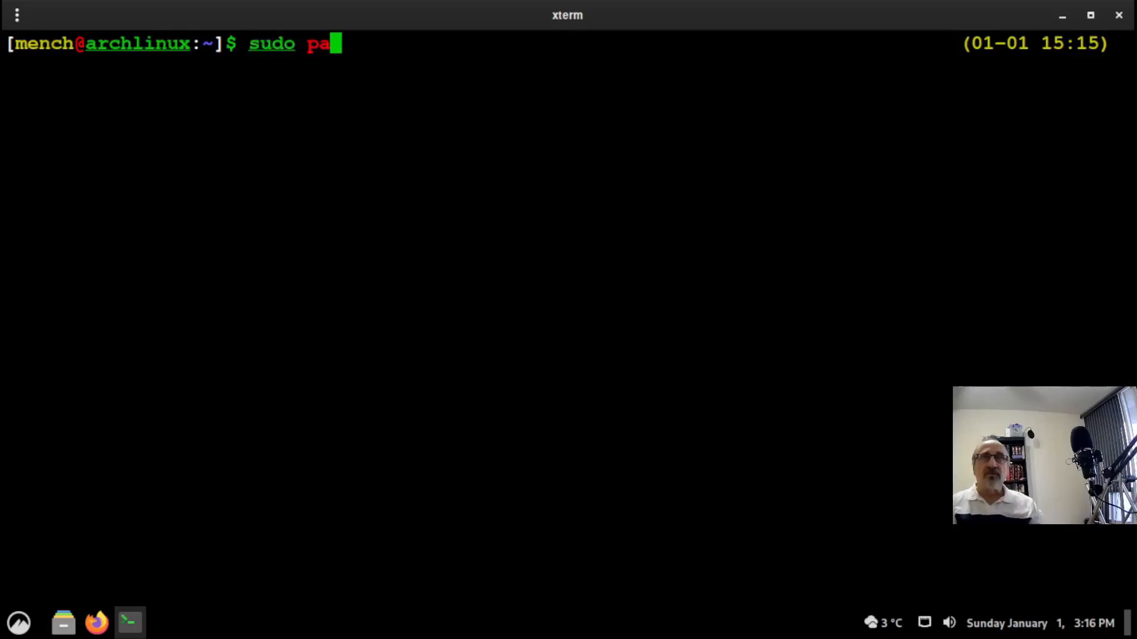
pyautogui.write('cman -')
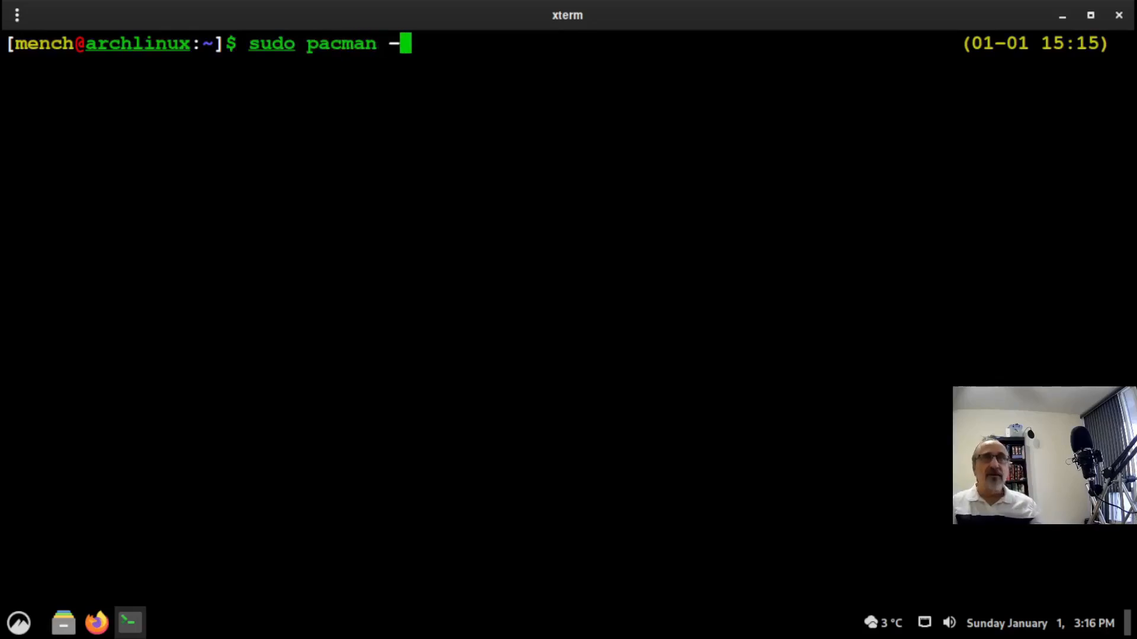
pyautogui.write('S n')
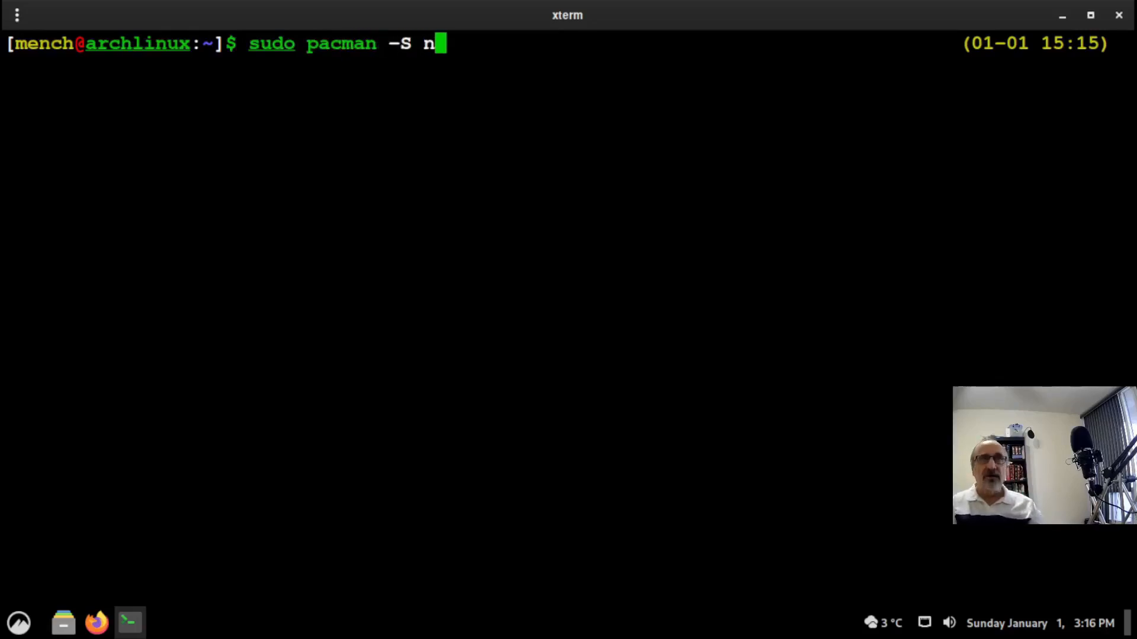
pyautogui.write('umlo')
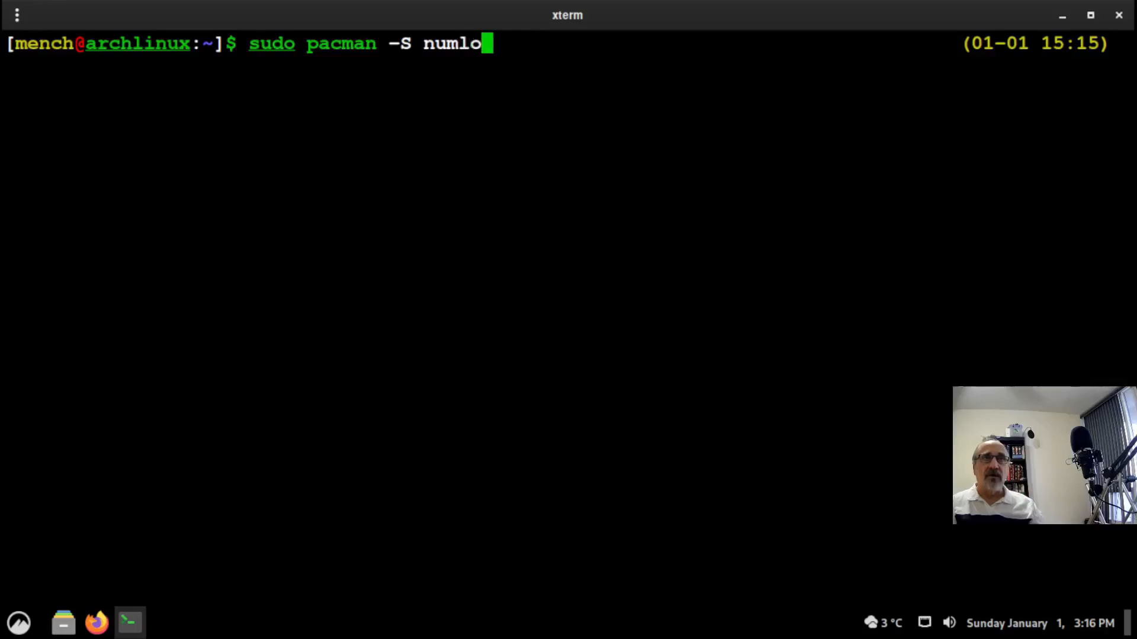
pyautogui.write('ckx')
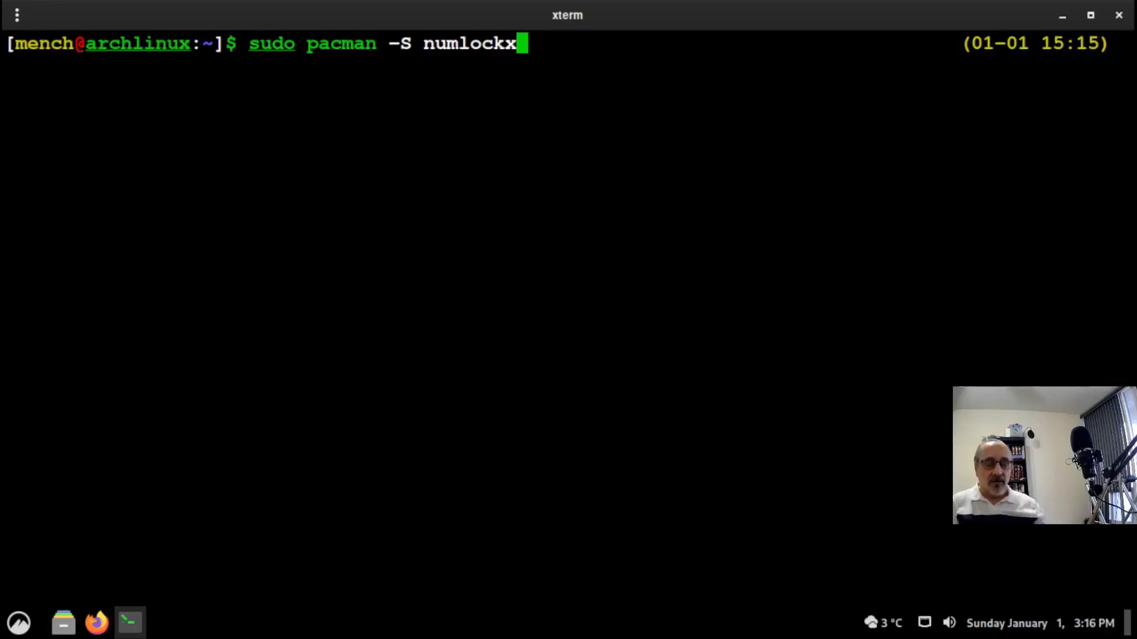
pyautogui.press('BackSpace')
pyautogui.write('install numloc')
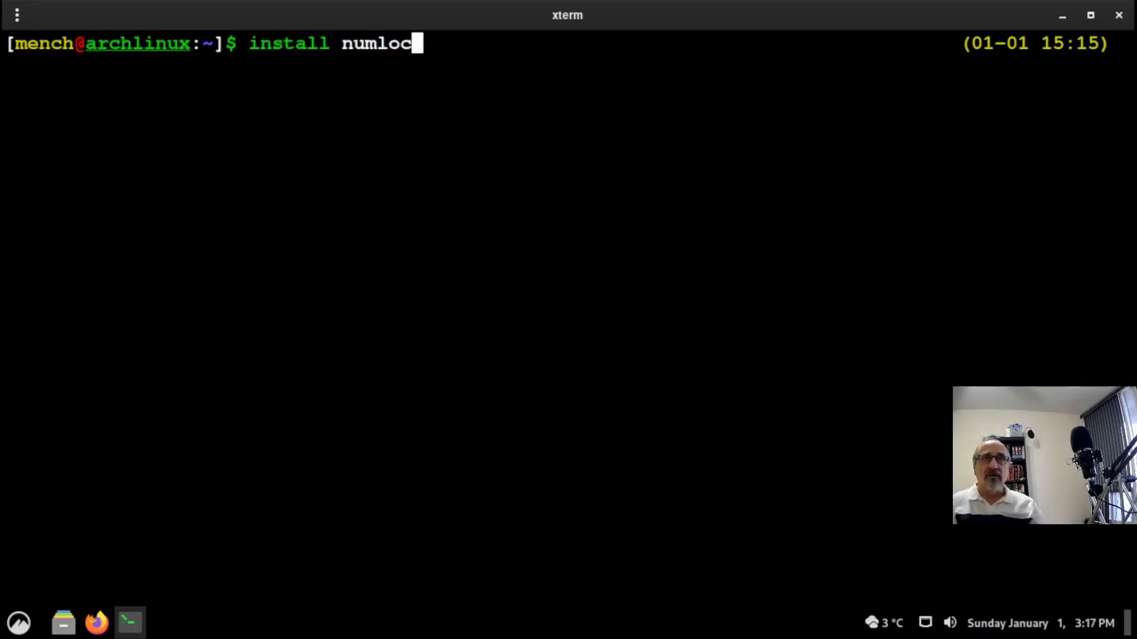
pyautogui.write('x')
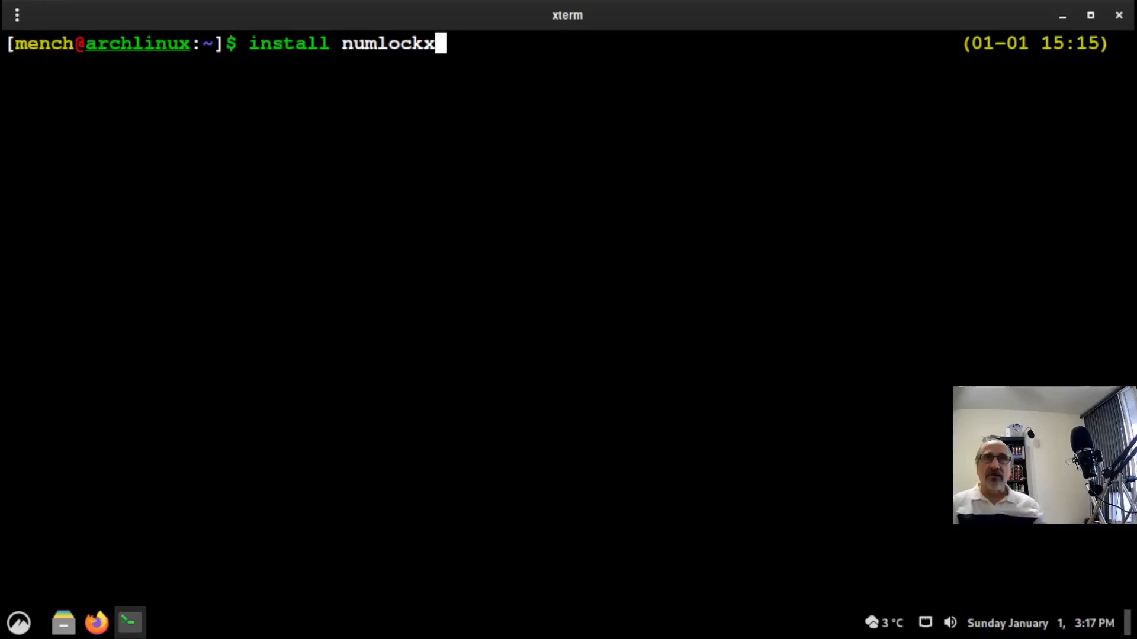
pyautogui.press('BackSpace')
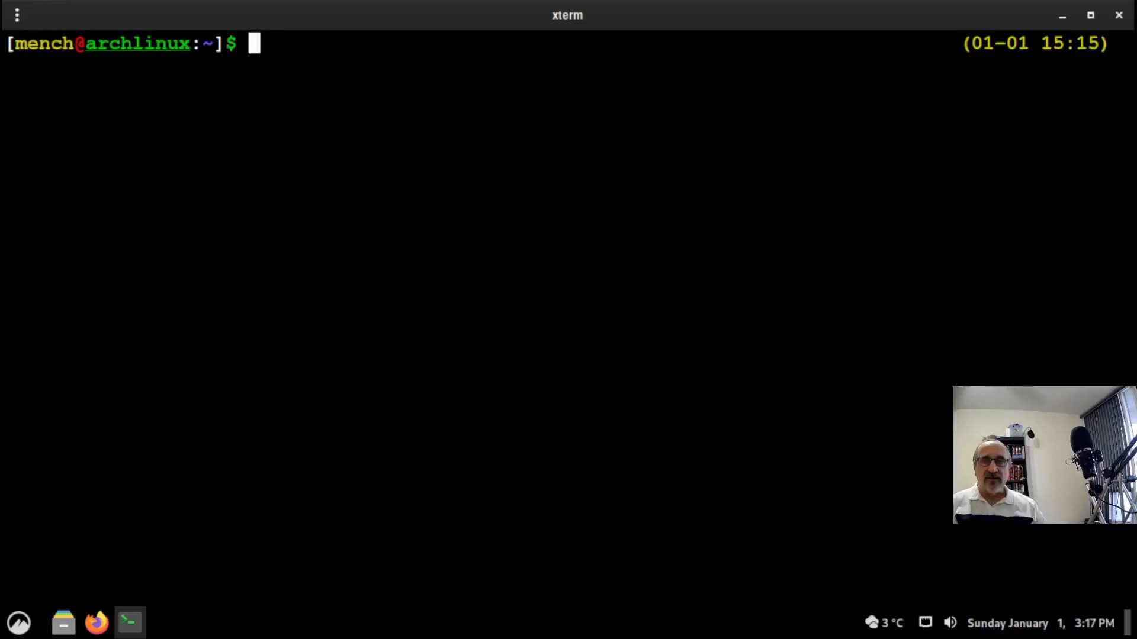
# - Go to /etc/lightdm and list its files with ls
pyautogui.write('cd')
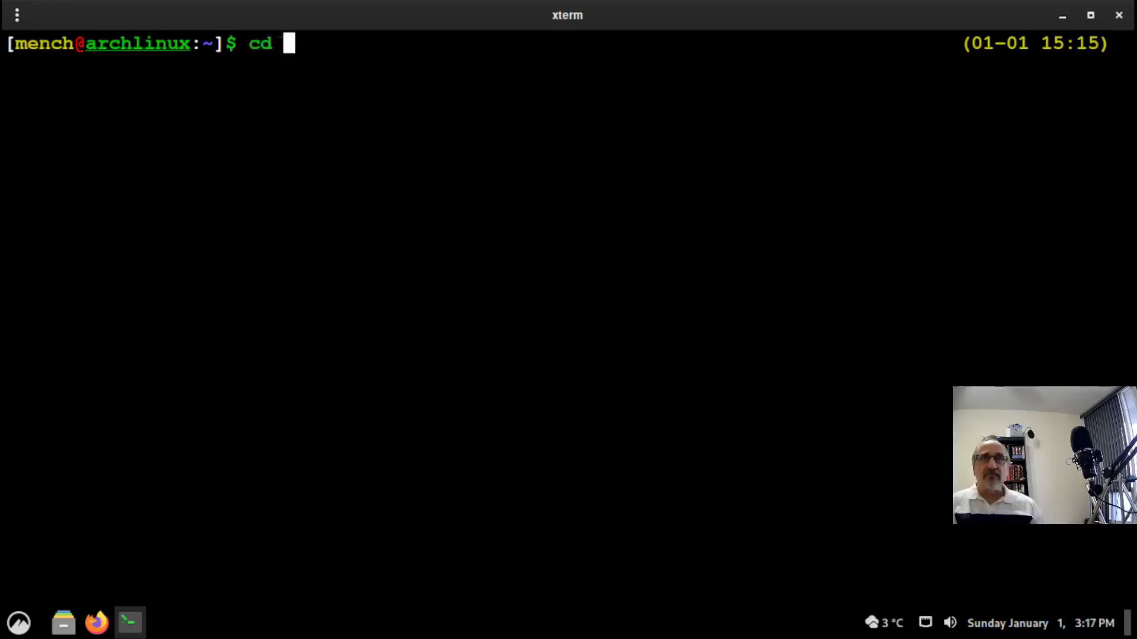
pyautogui.write('/etc')
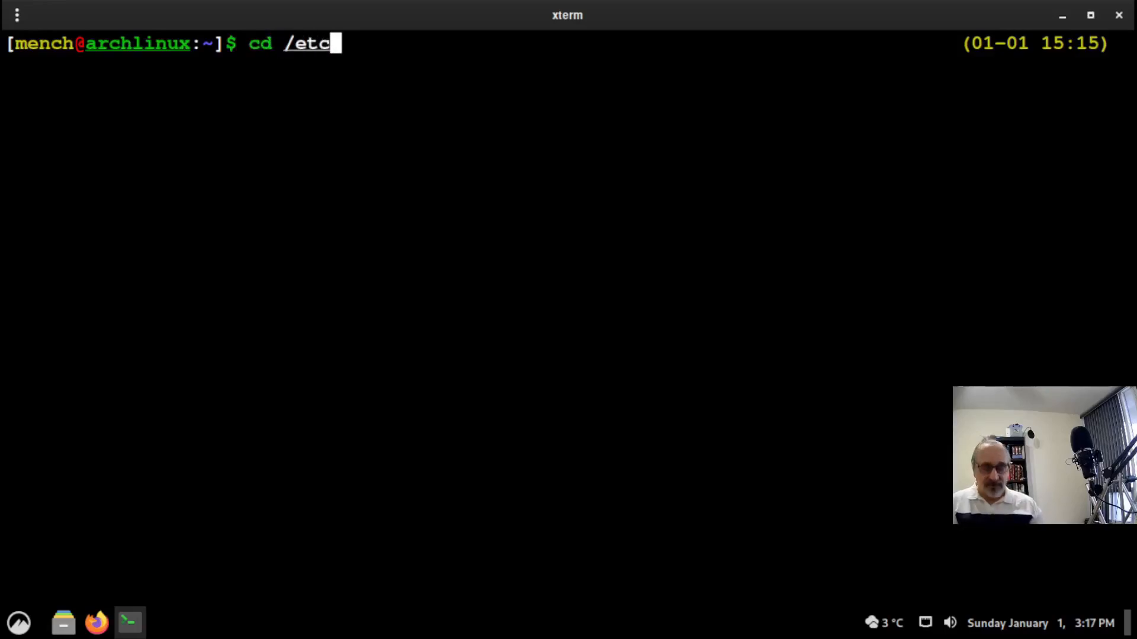
pyautogui.write('/')
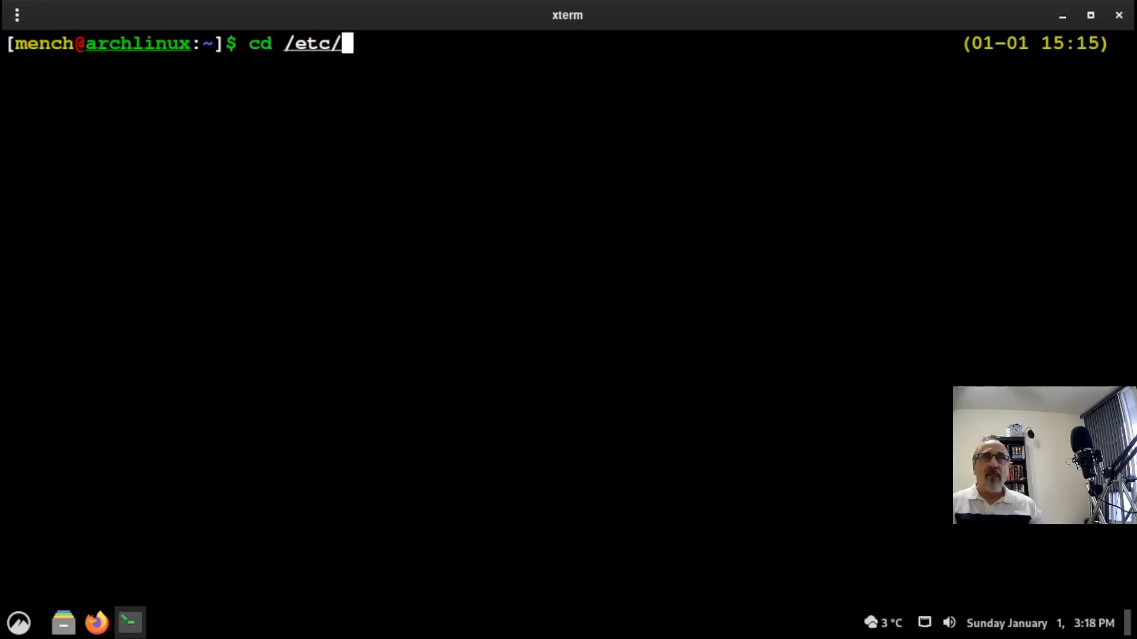
pyautogui.write('lightdm')
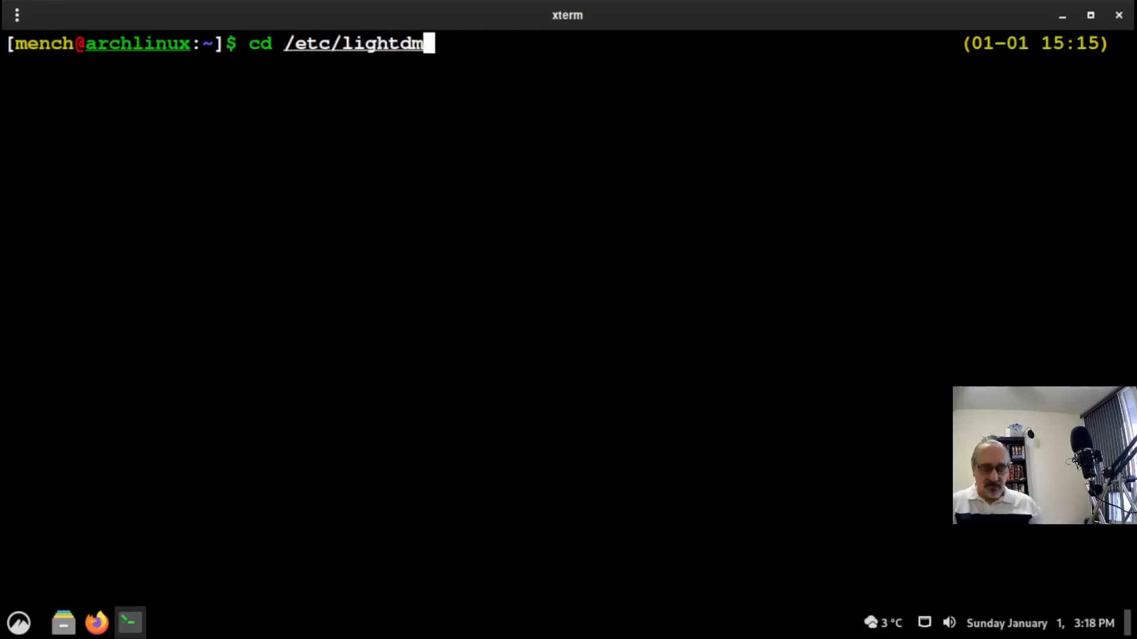
pyautogui.write('ls')
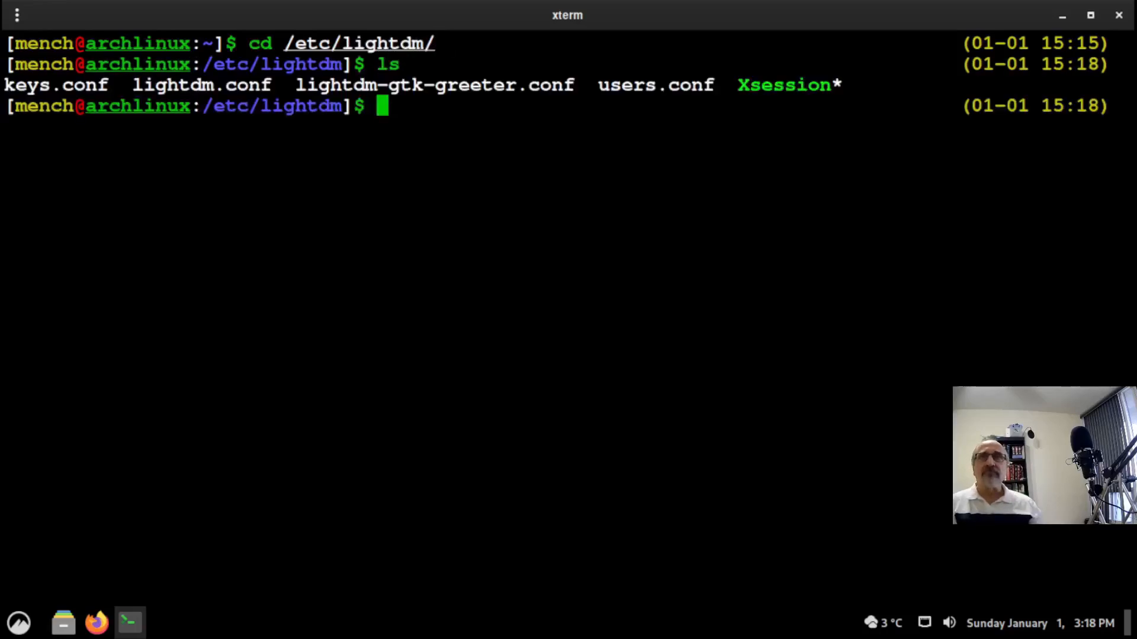
pyautogui.moveTo(594, 79)
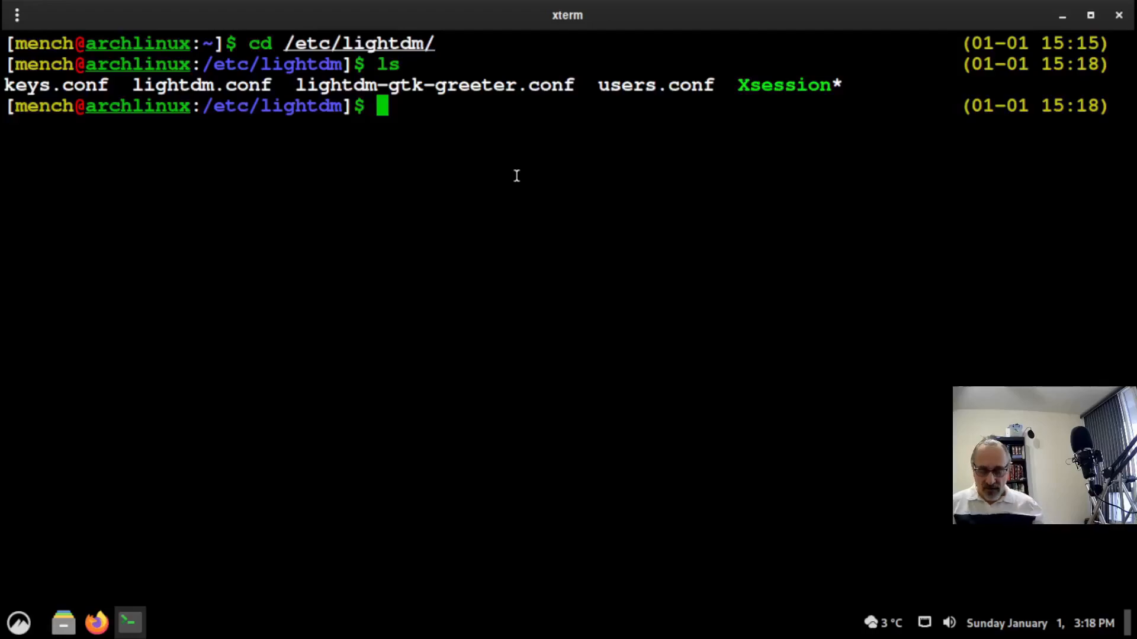
# - Return home with cd and run the lightdmconfig alias, reaching the sudo password prompt
pyautogui.write('cd')
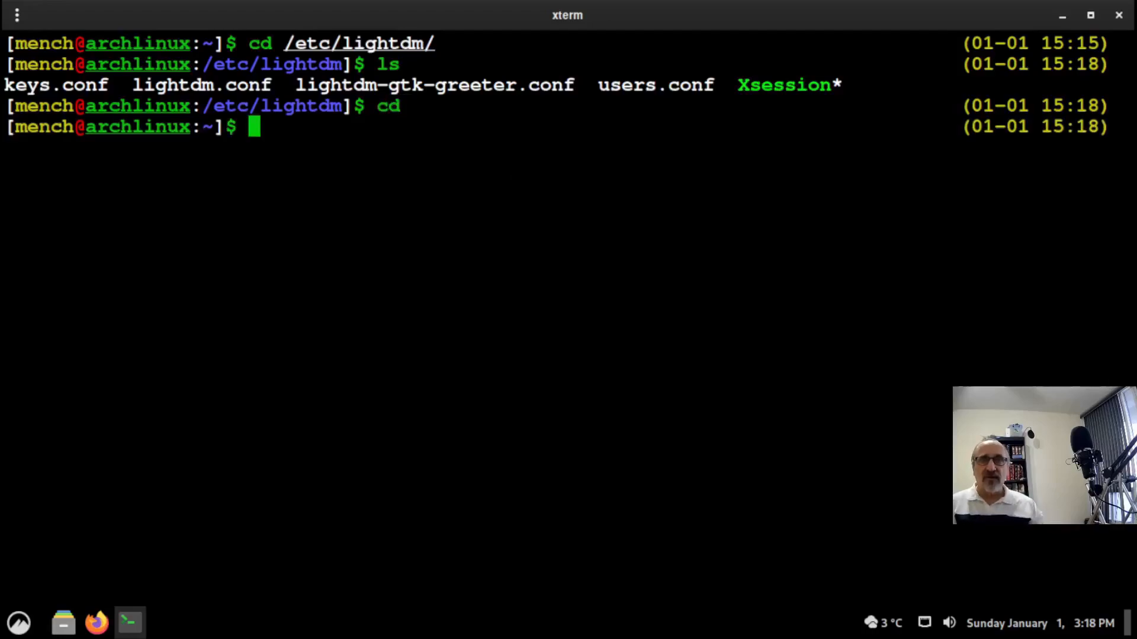
pyautogui.write('lig')
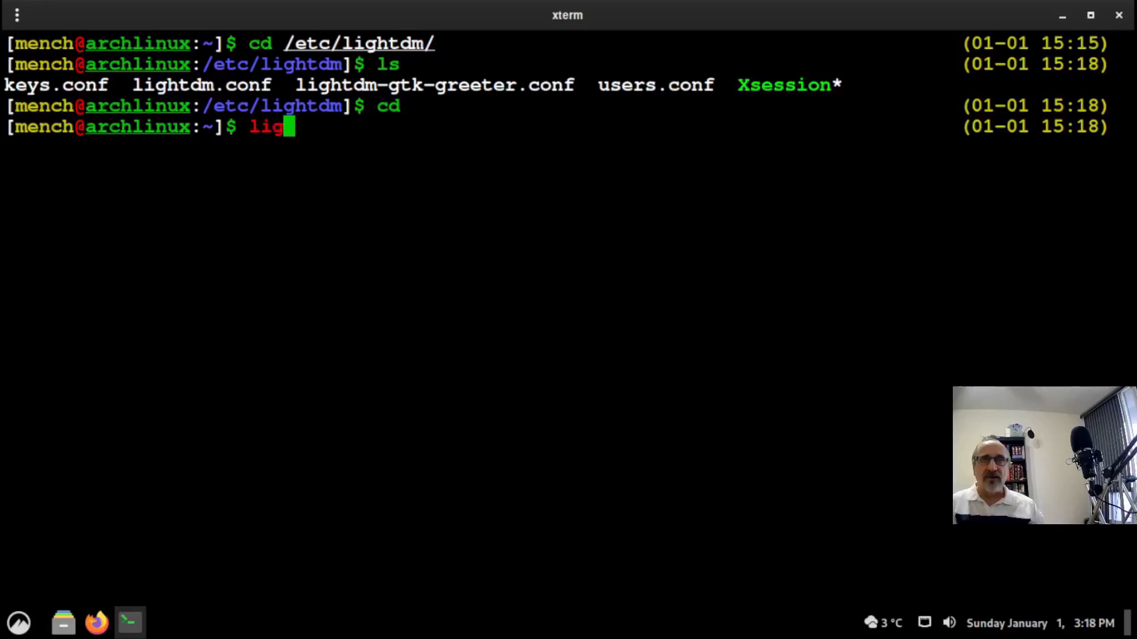
pyautogui.write('htdmcon')
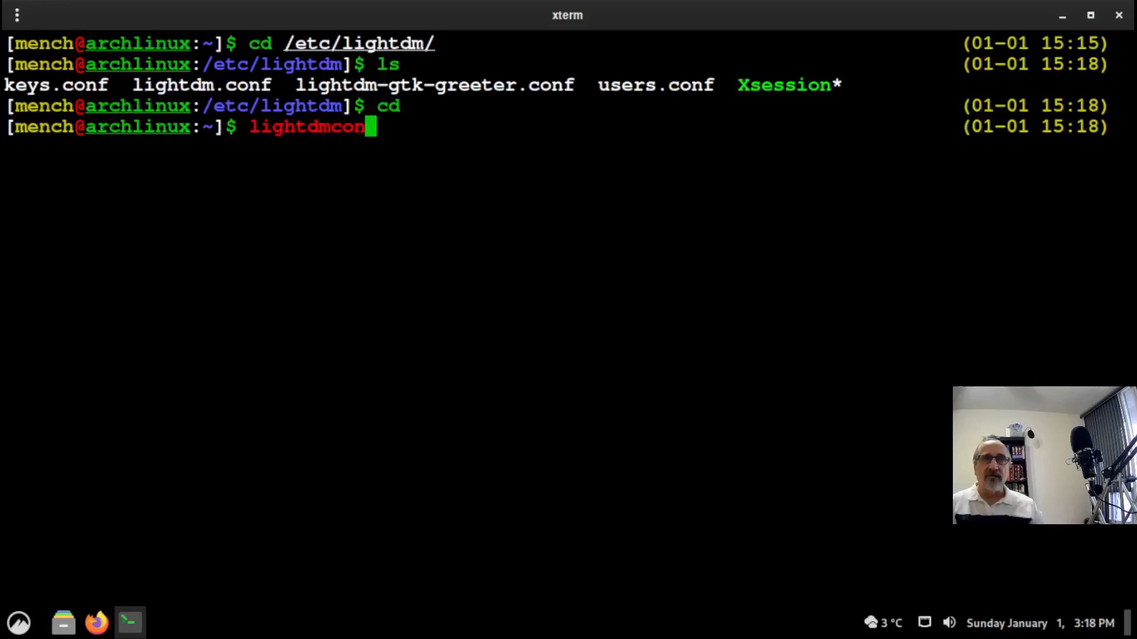
pyautogui.write('fig')
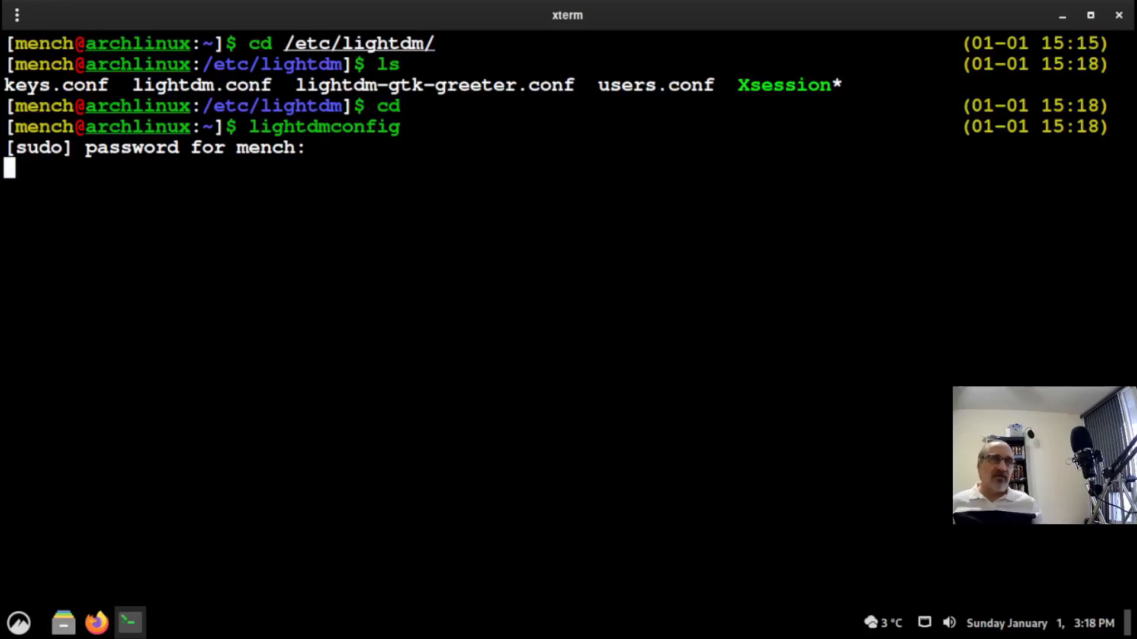
# - Authenticate to open lightdm.conf in vim and review it from the top
pyautogui.press('Return')
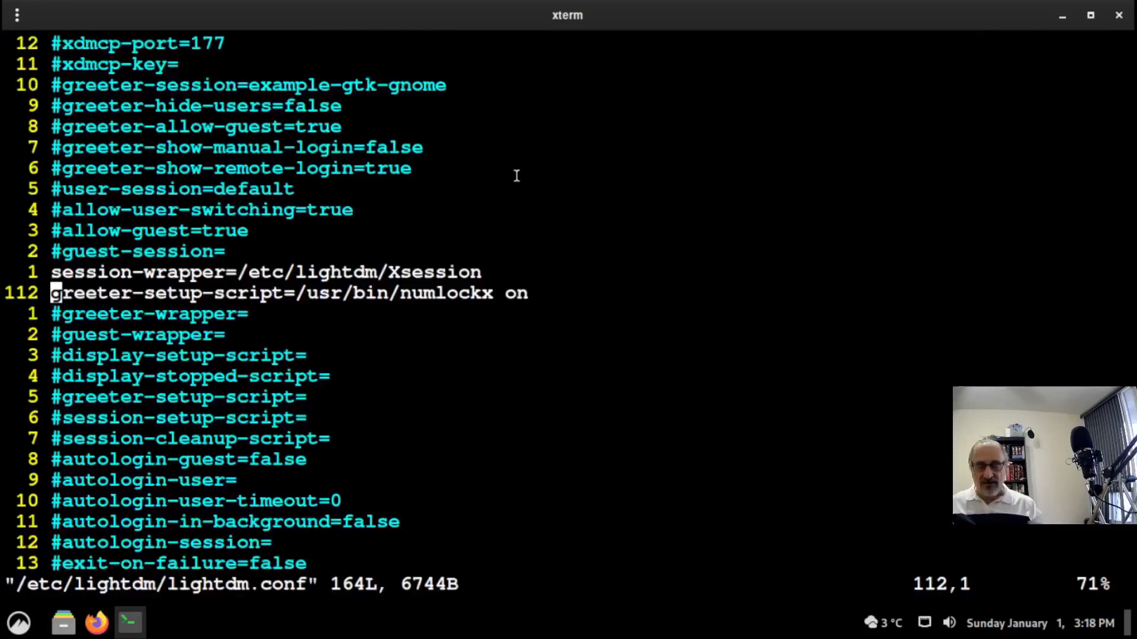
pyautogui.press('gg')
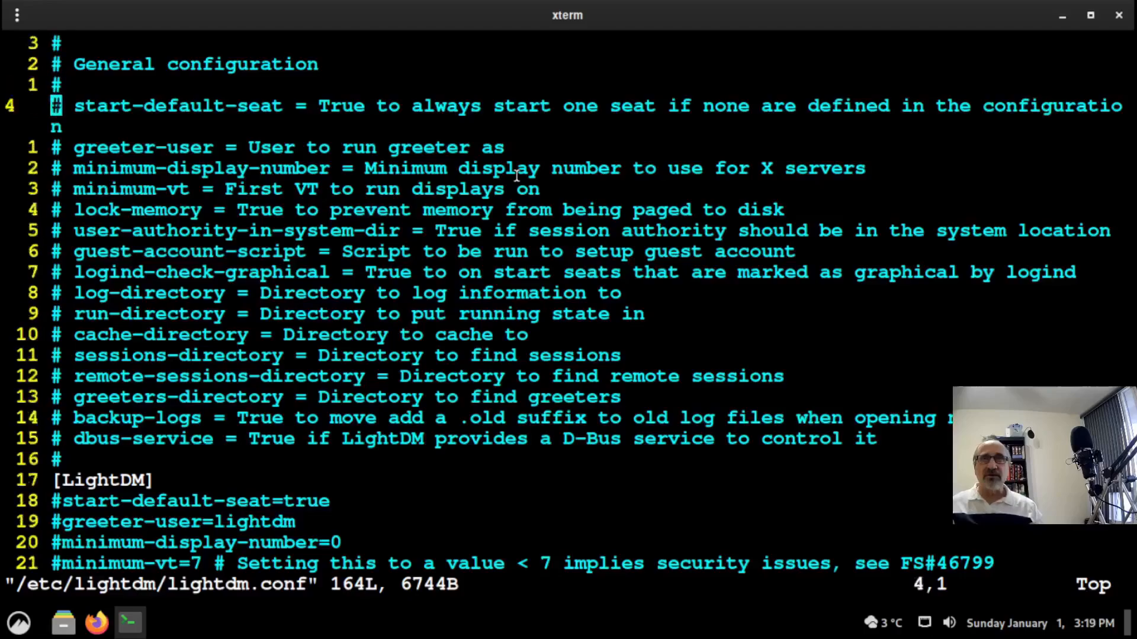
pyautogui.scroll(-3)
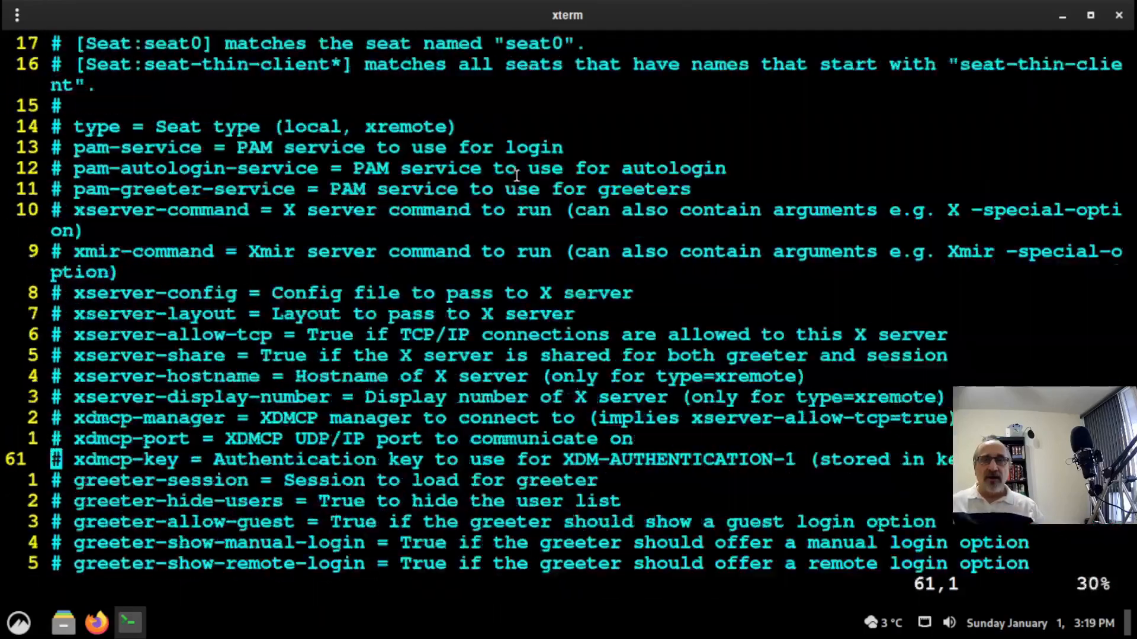
pyautogui.scroll(-3)
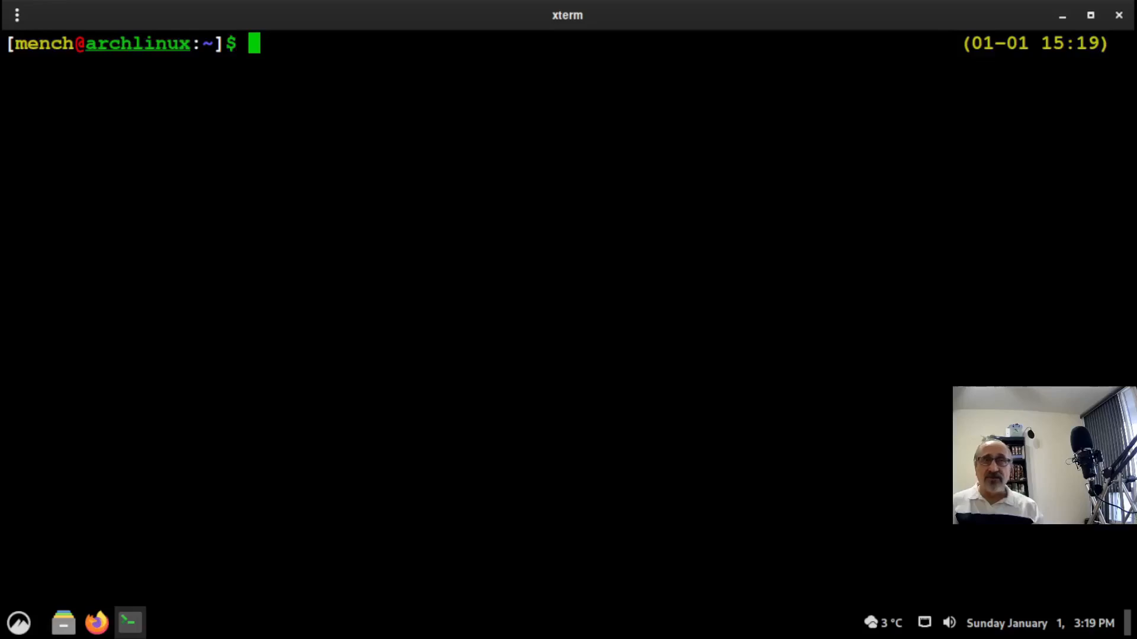
pyautogui.write('cd .')
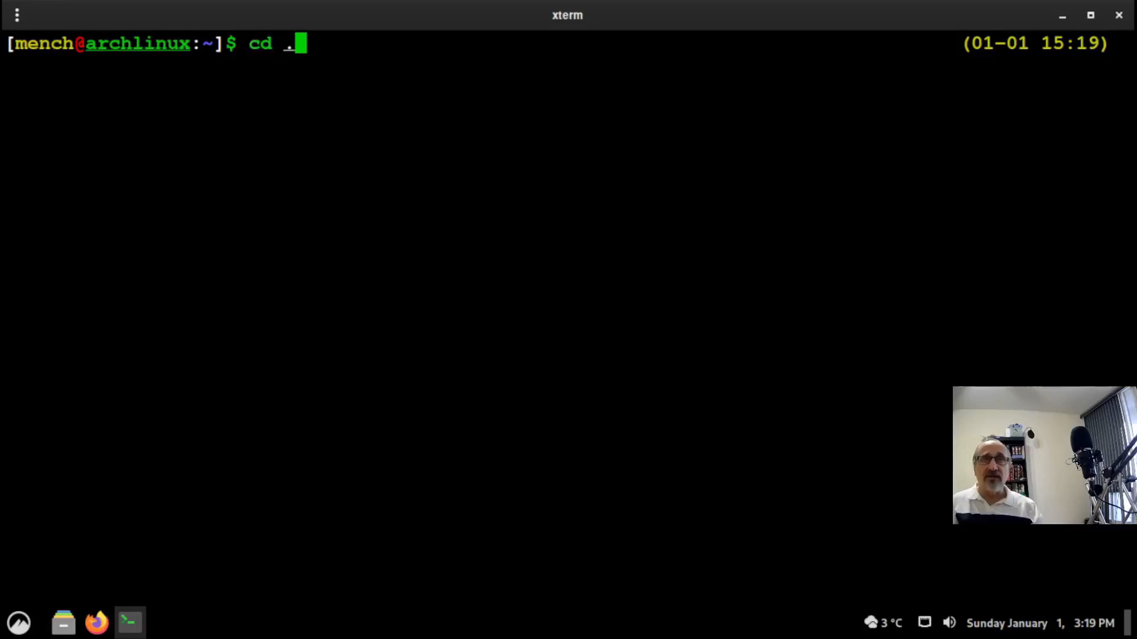
pyautogui.write('config')
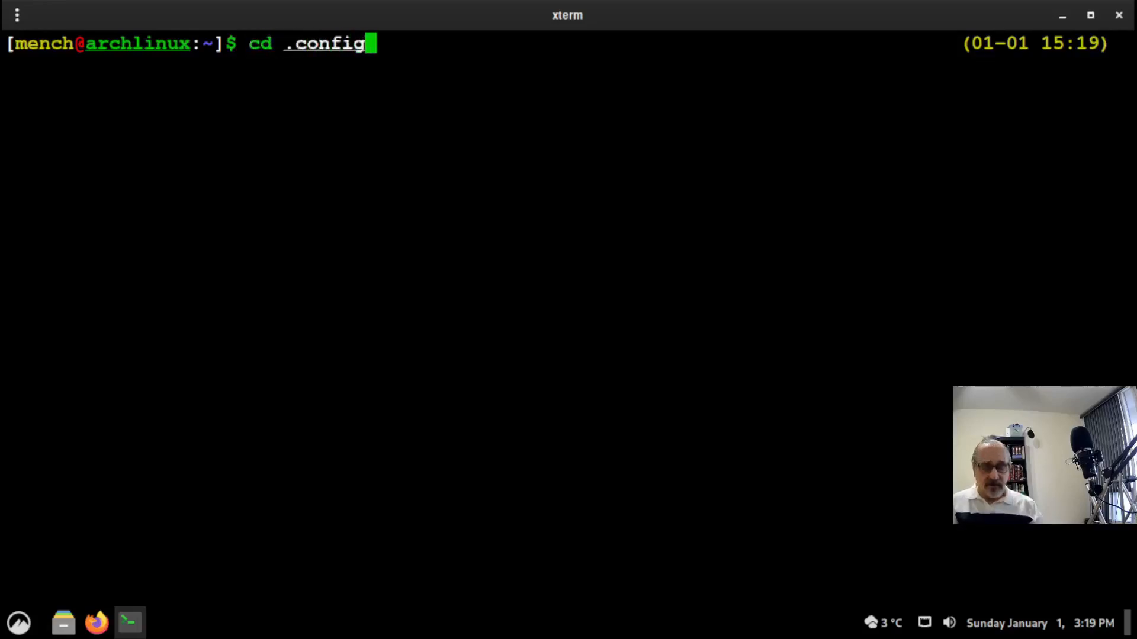
pyautogui.write('/')
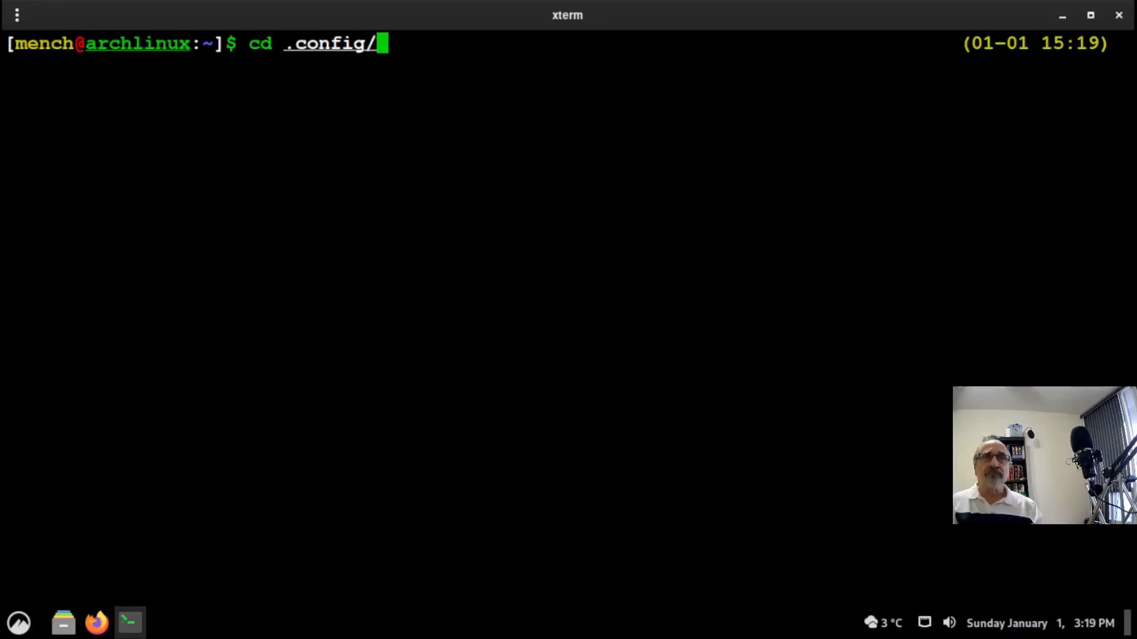
pyautogui.write('awesome')
pyautogui.write('ls')
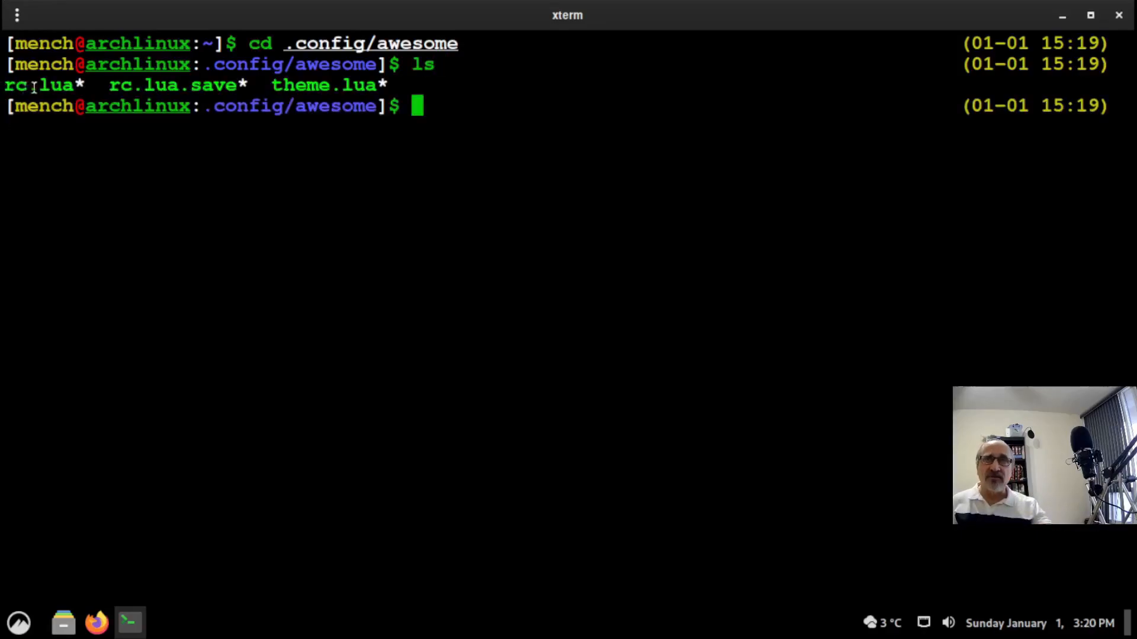
pyautogui.doubleClick(40, 86)
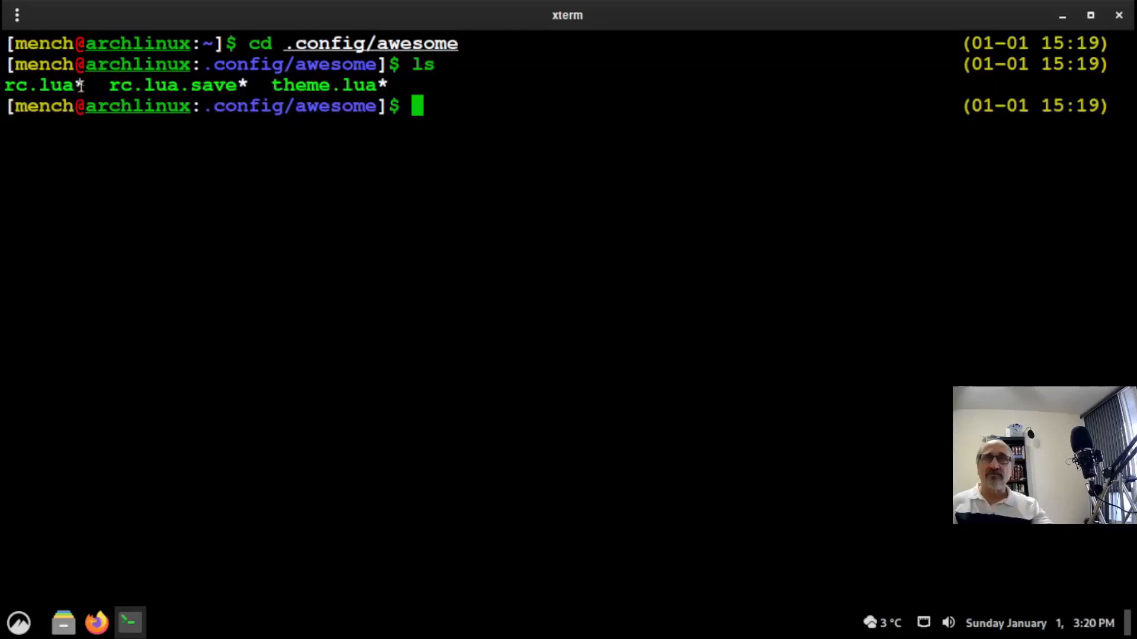
pyautogui.doubleClick(40, 86)
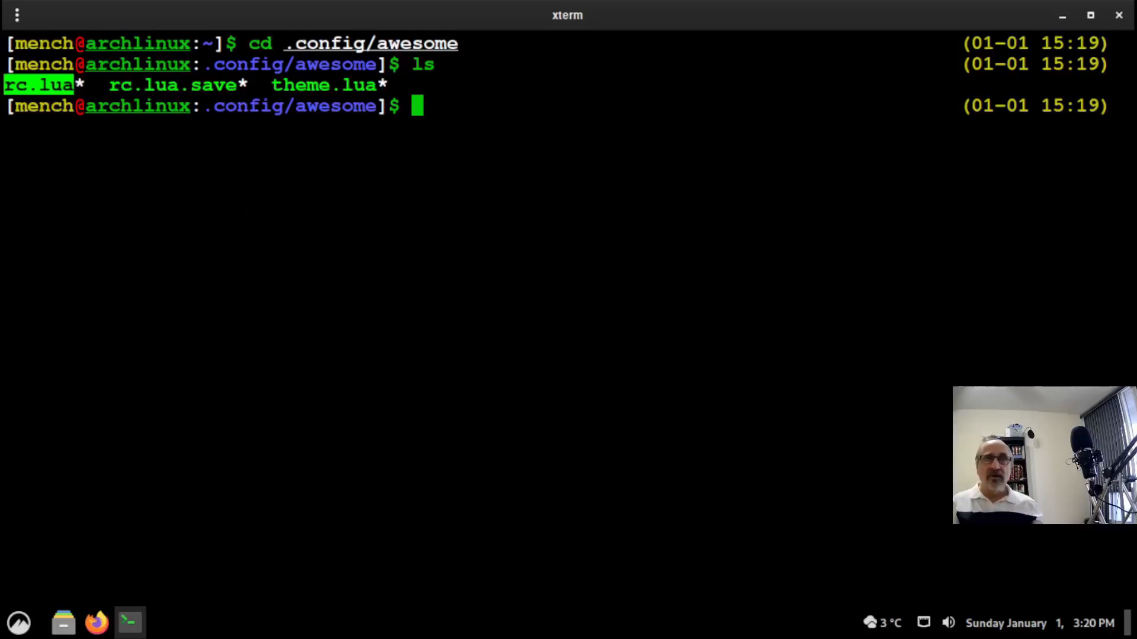
pyautogui.write('d')
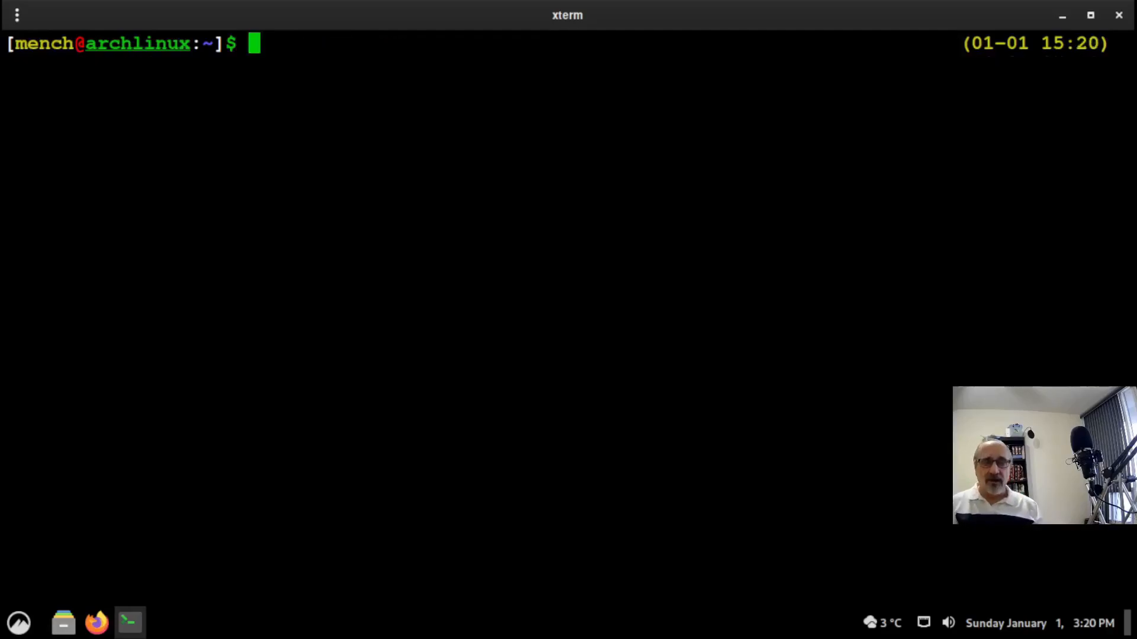
pyautogui.write('aw')
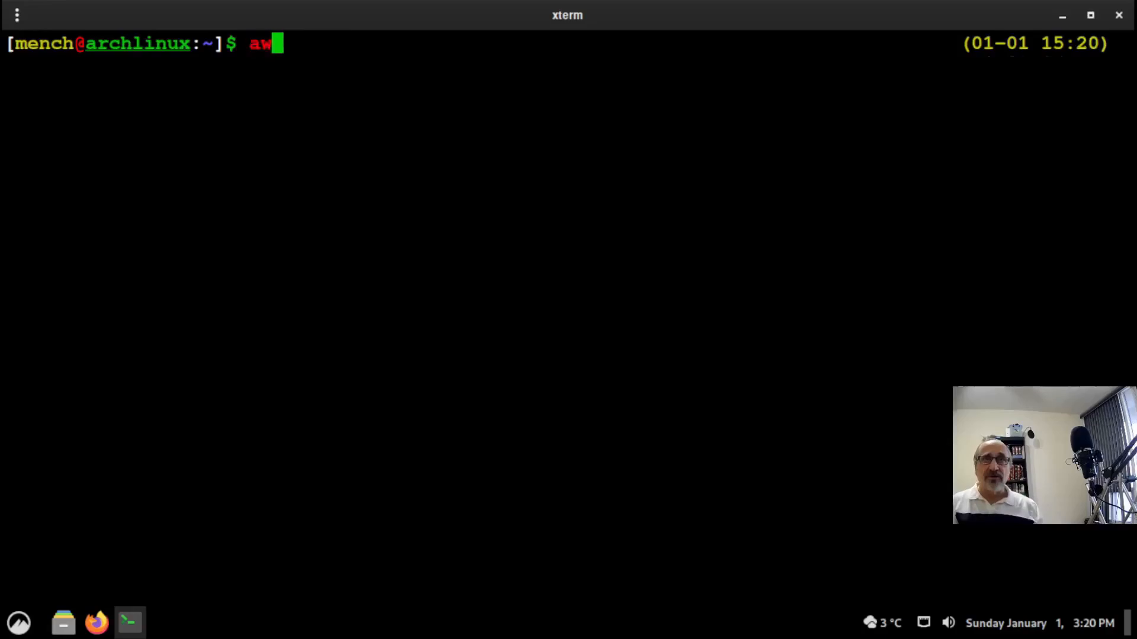
pyautogui.write('con')
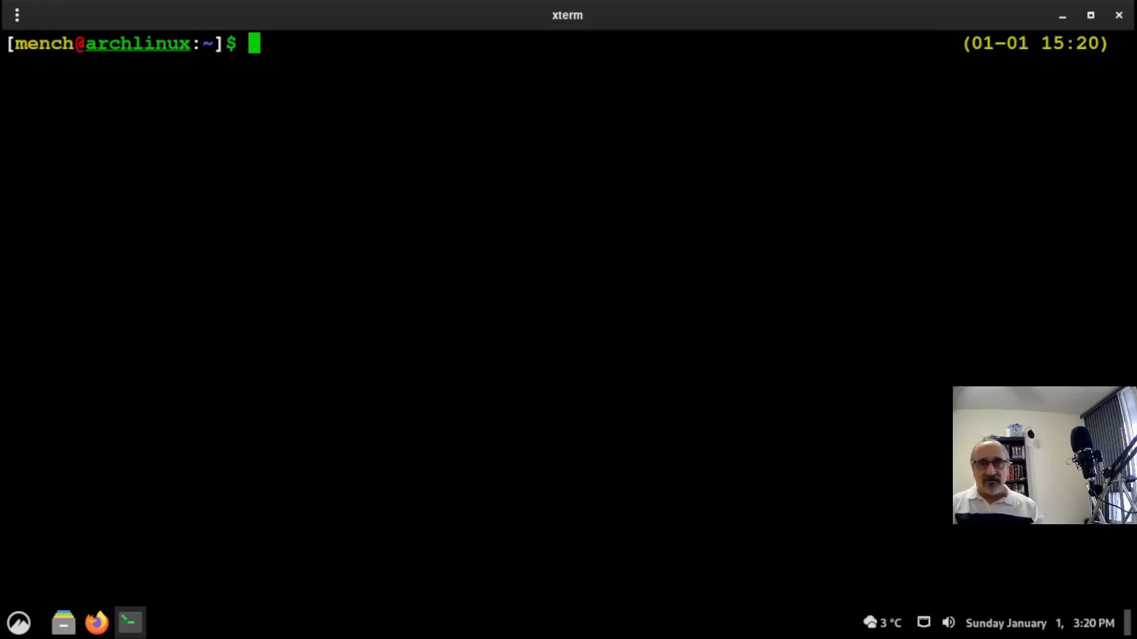
pyautogui.write('cd')
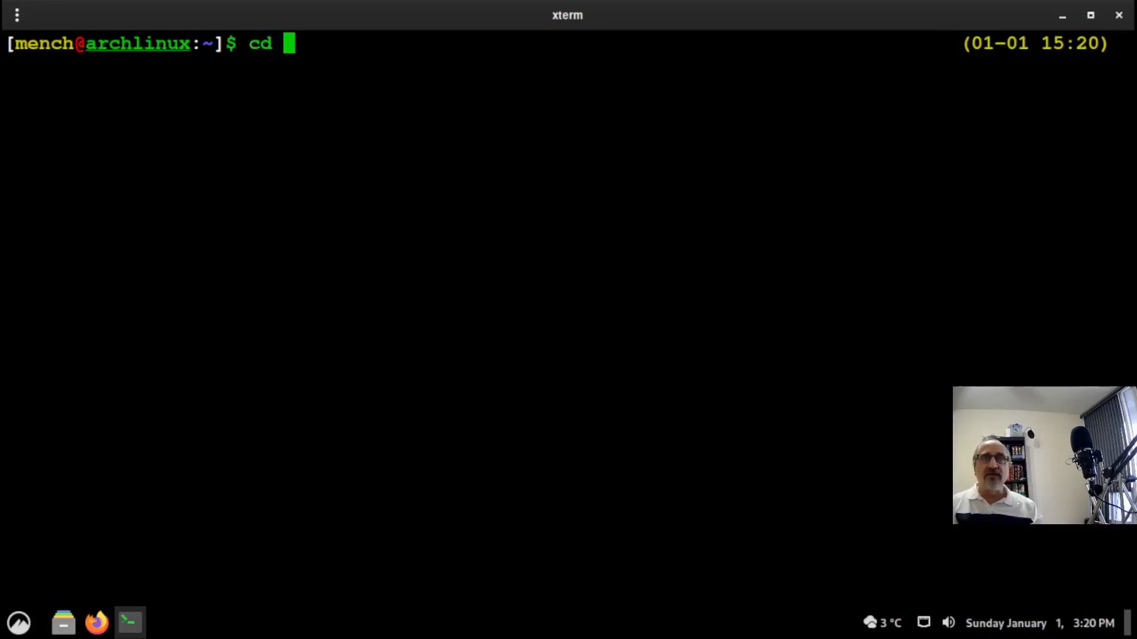
pyautogui.write('.config')
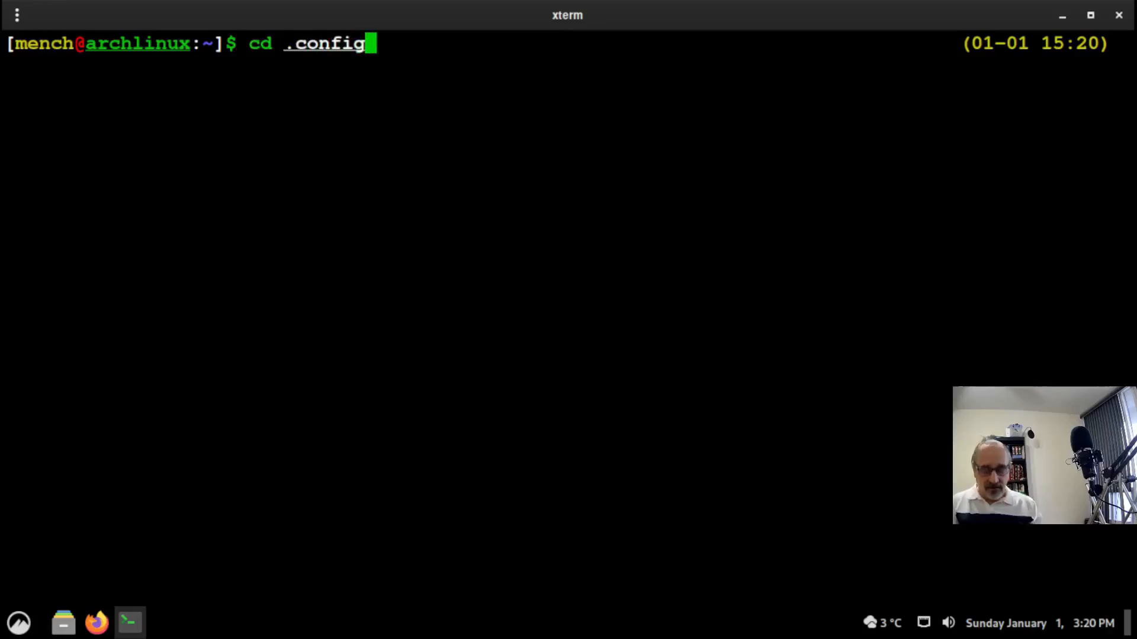
pyautogui.write('/qtile/')
pyautogui.write('ls')
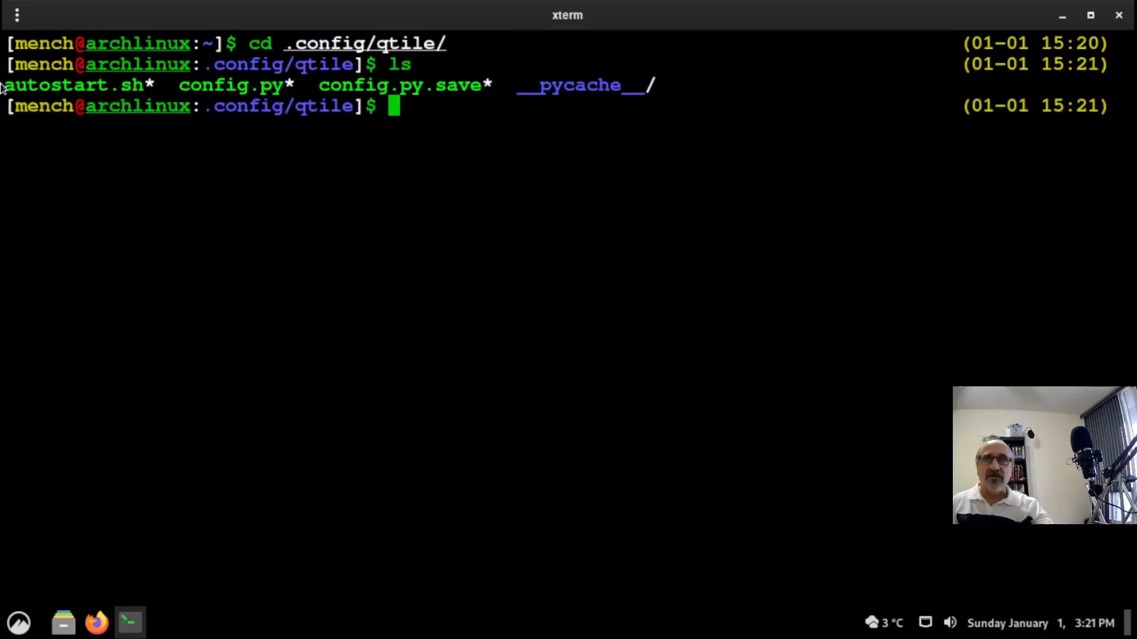
pyautogui.doubleClick(72, 86)
pyautogui.write('cd')
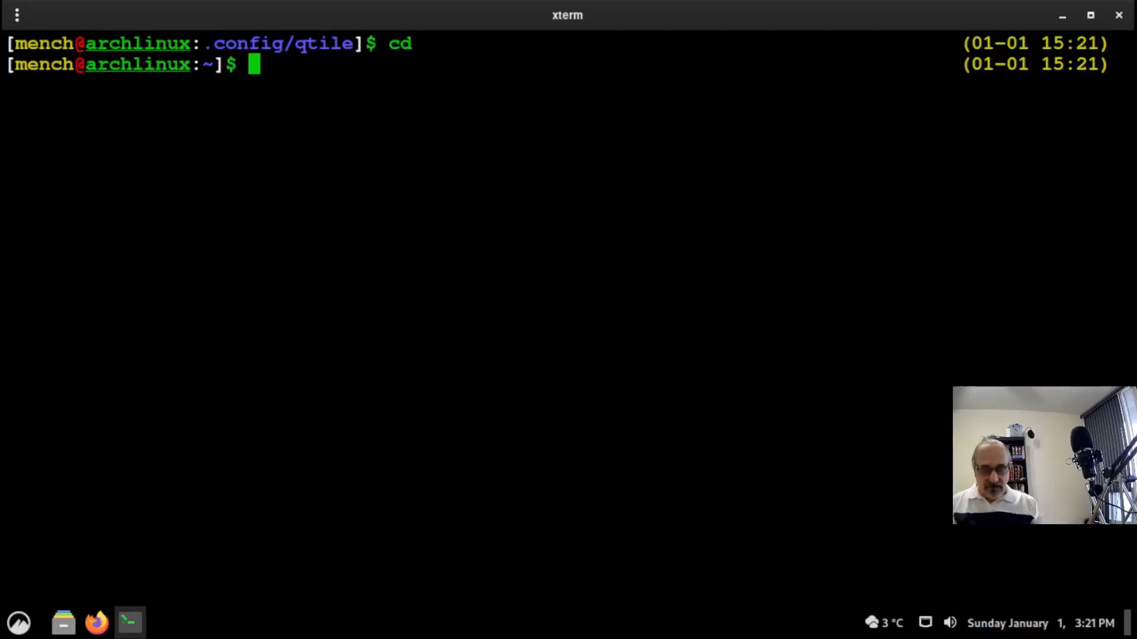
# - Clear the terminal, review autostart.sh via the qtileauto alias for the numlockx & line, then quit vim
pyautogui.write('clear')
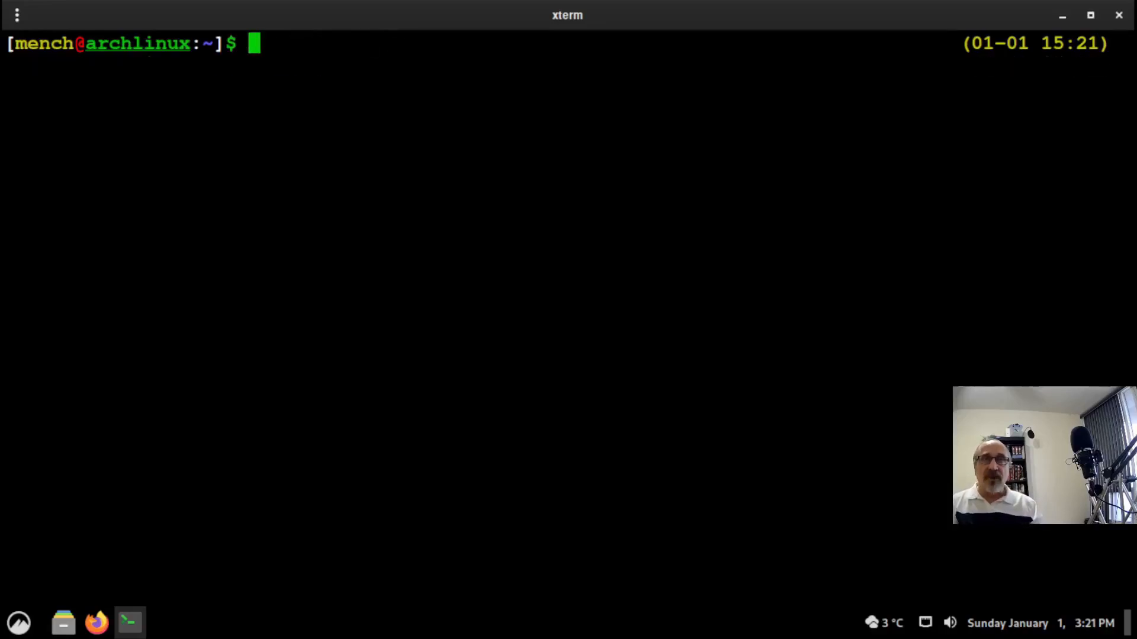
pyautogui.write('q')
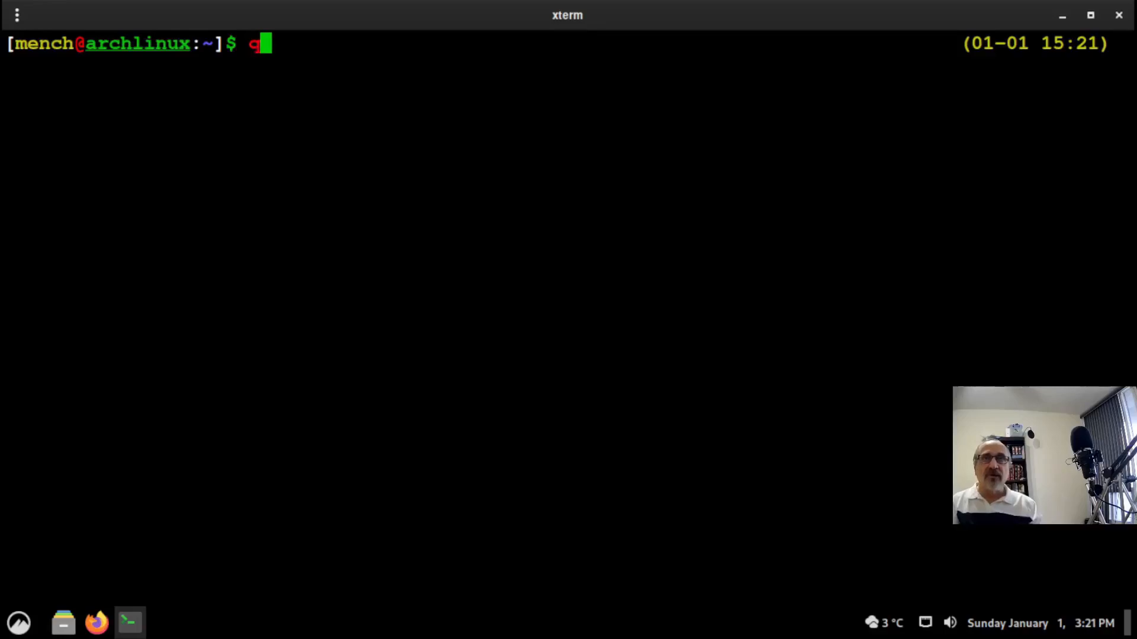
pyautogui.write('tileauto')
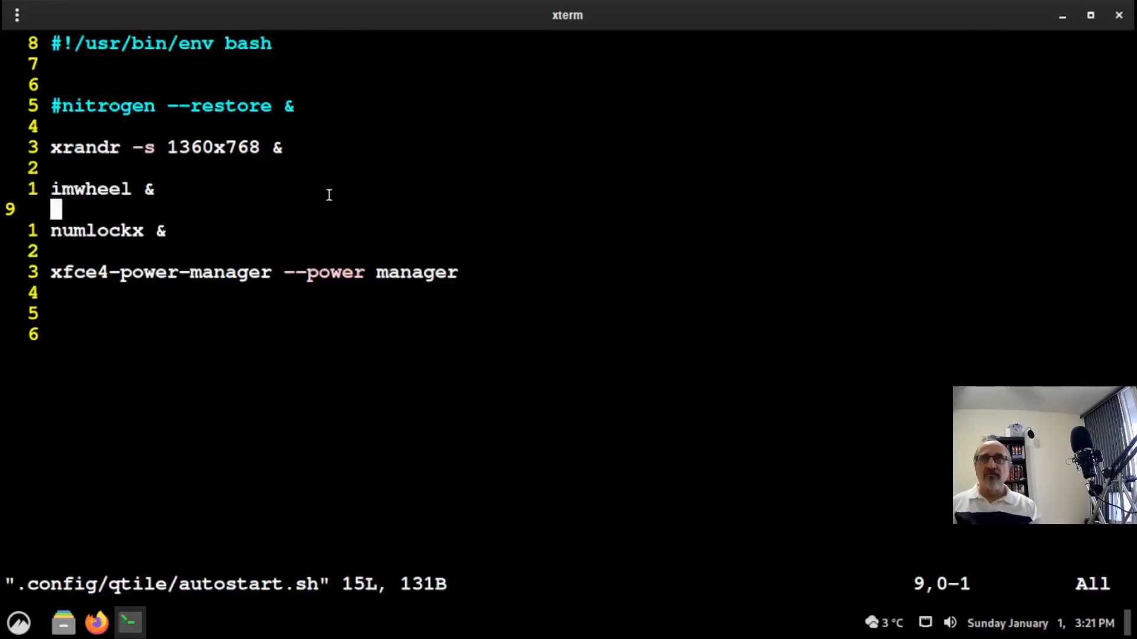
pyautogui.press('j')
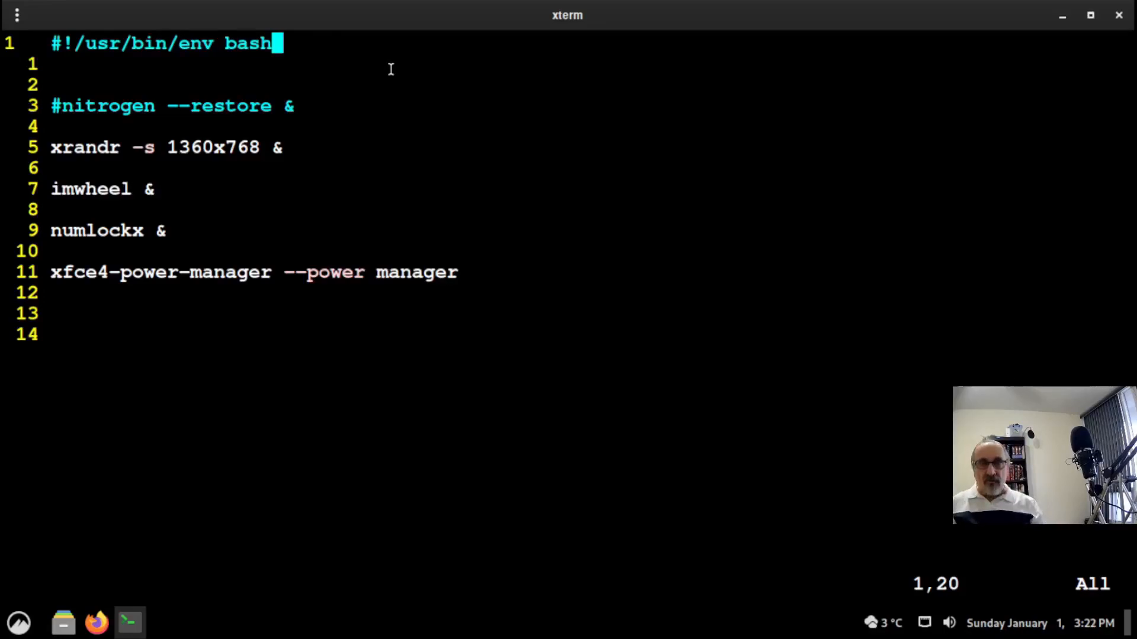
pyautogui.write(':q')
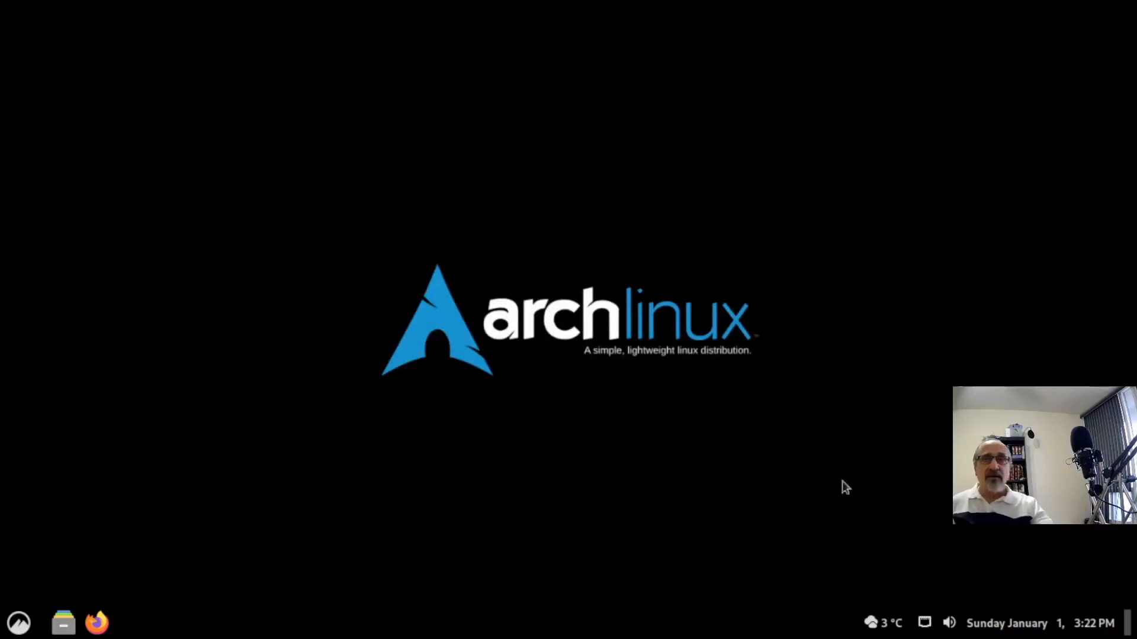
pyautogui.moveTo(234, 579)
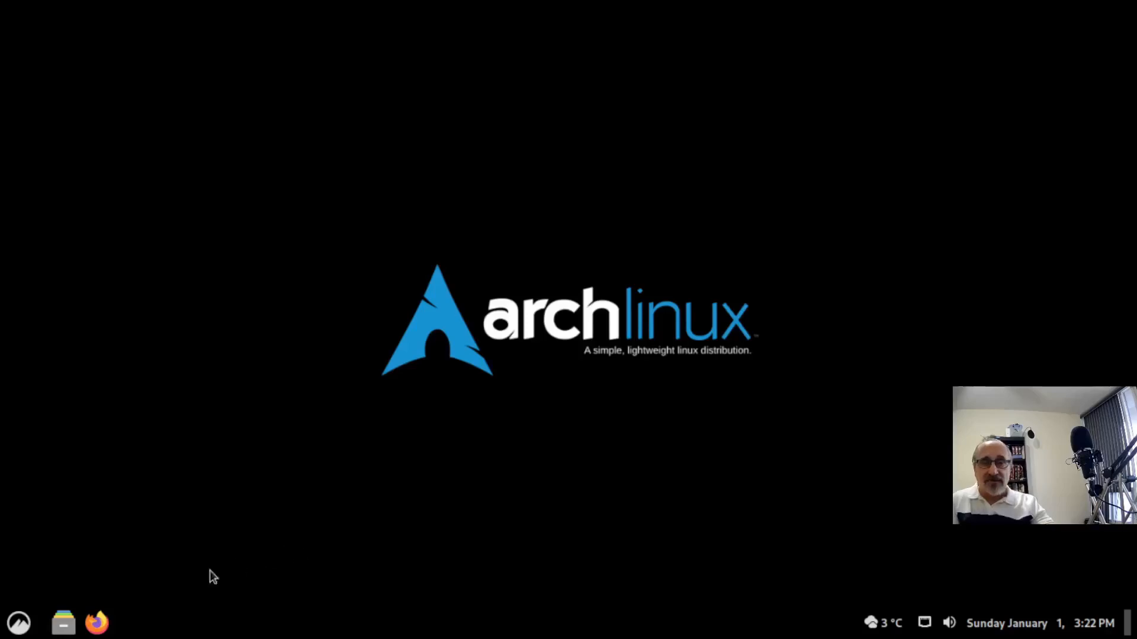
# - Reach Startup Applications in System Settings and start adding a Custom command entry
pyautogui.click(18, 622)
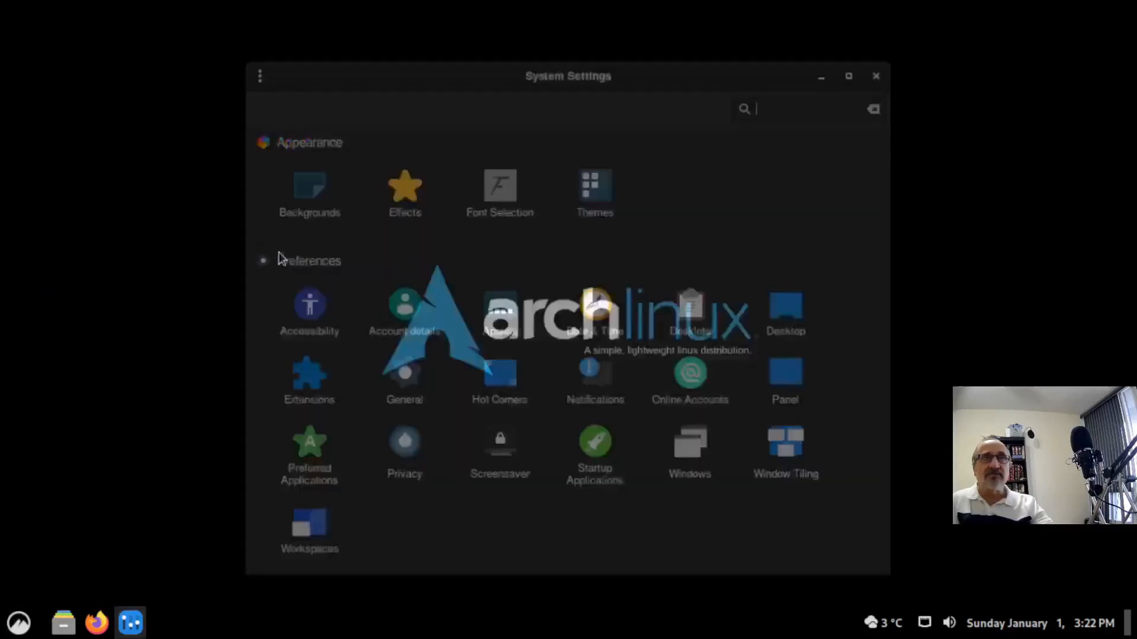
pyautogui.click(847, 76)
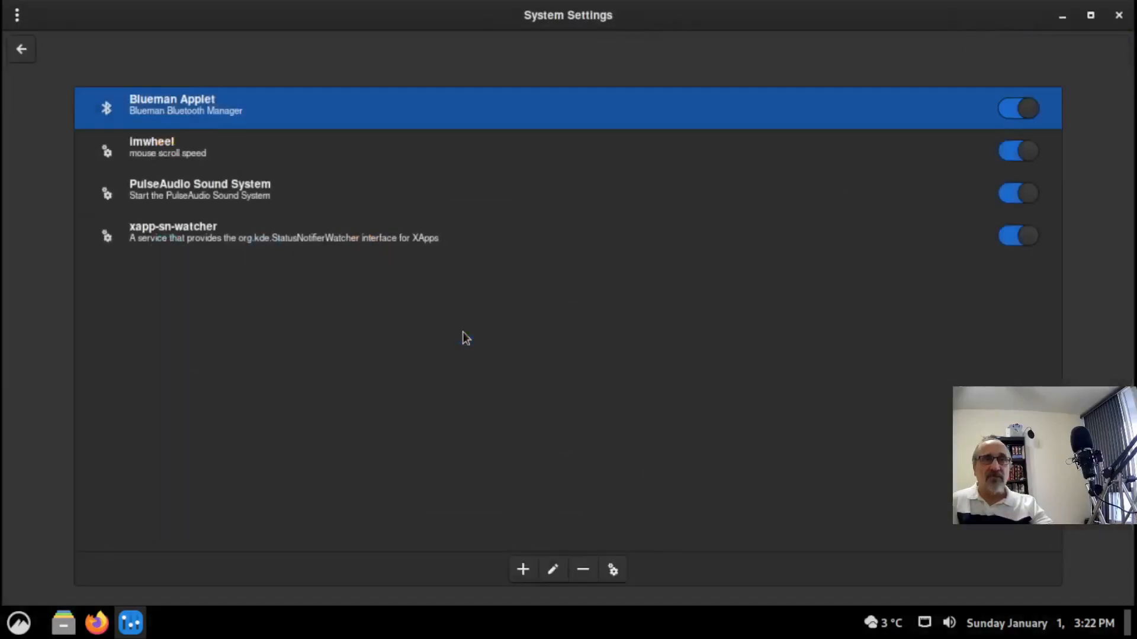
pyautogui.click(522, 569)
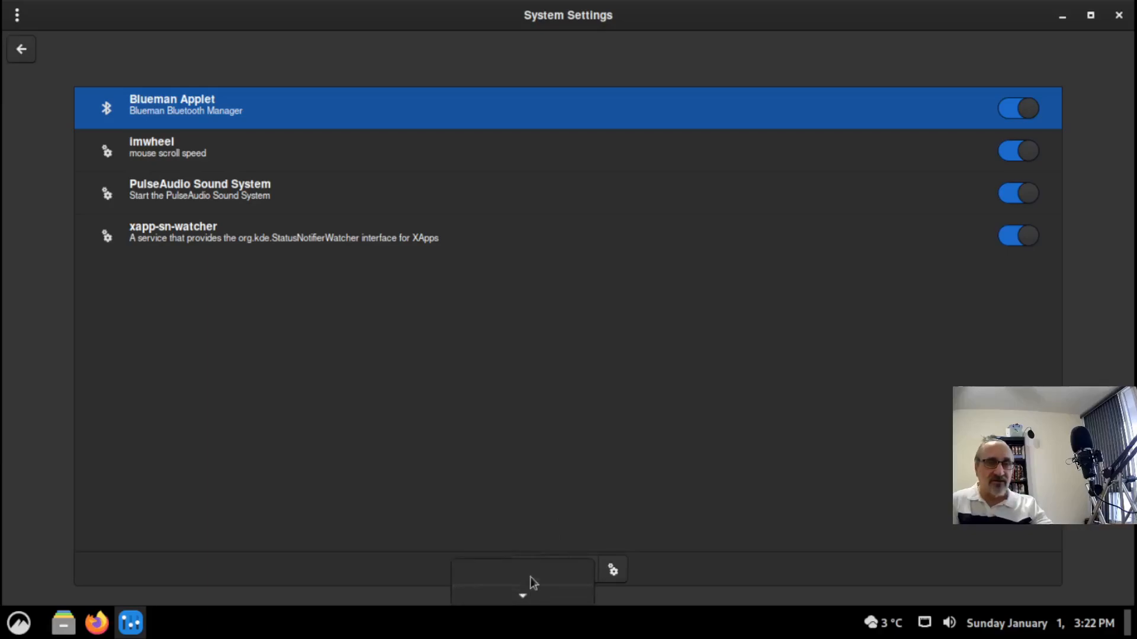
pyautogui.click(521, 587)
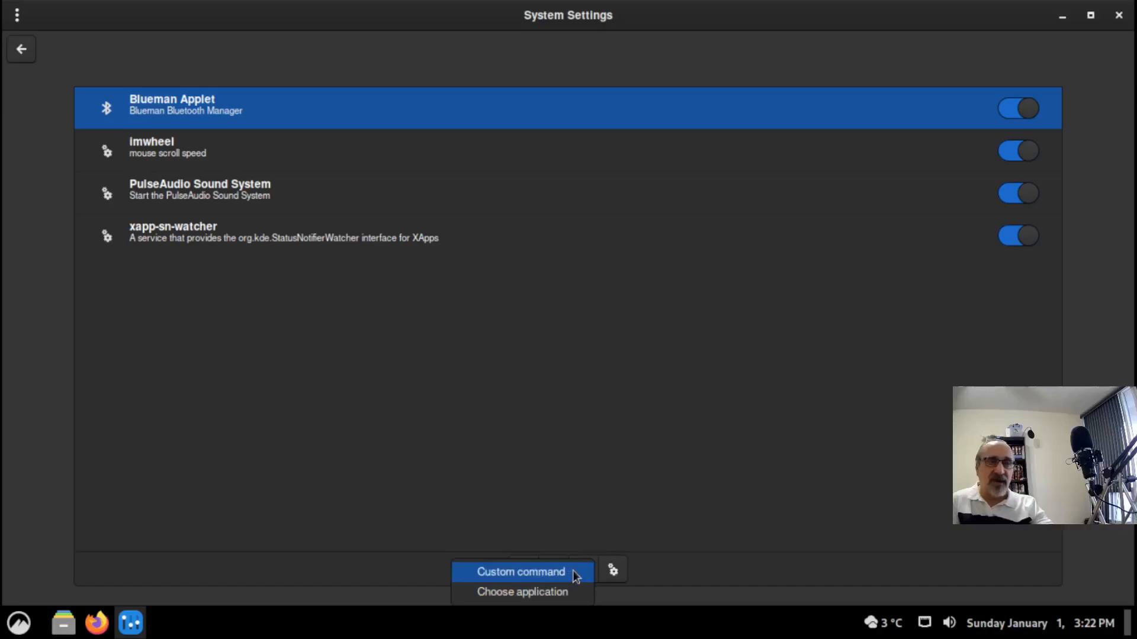
pyautogui.click(520, 572)
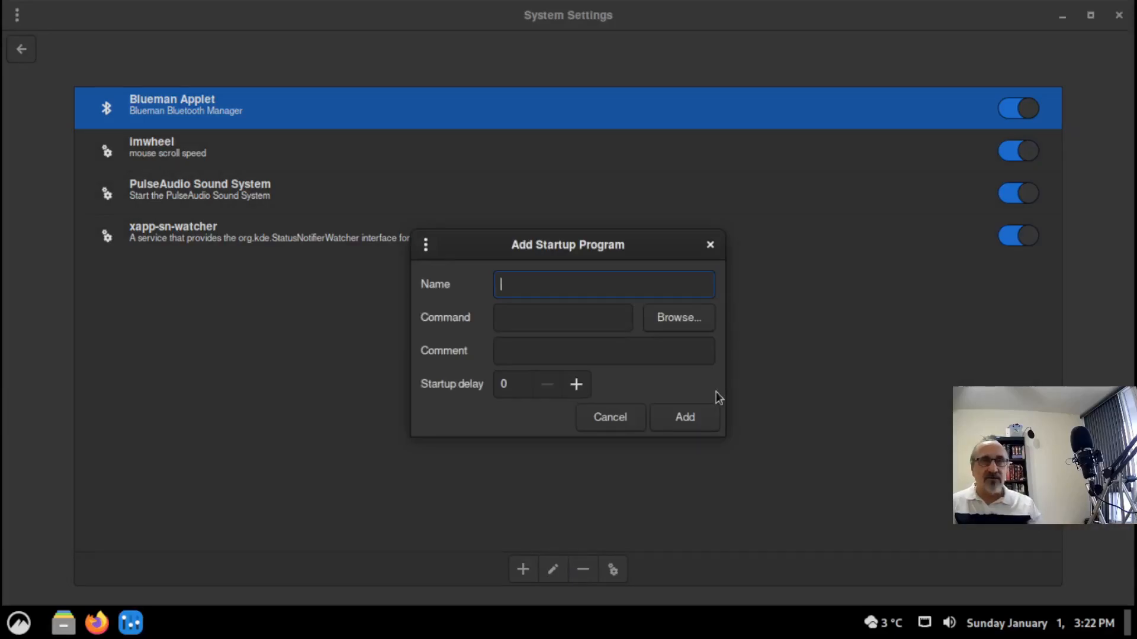
# - Fill Name 'Number Lock', Command 'numlockx' and Comment 'Turn On Number Lock'
pyautogui.write('Number Lock')
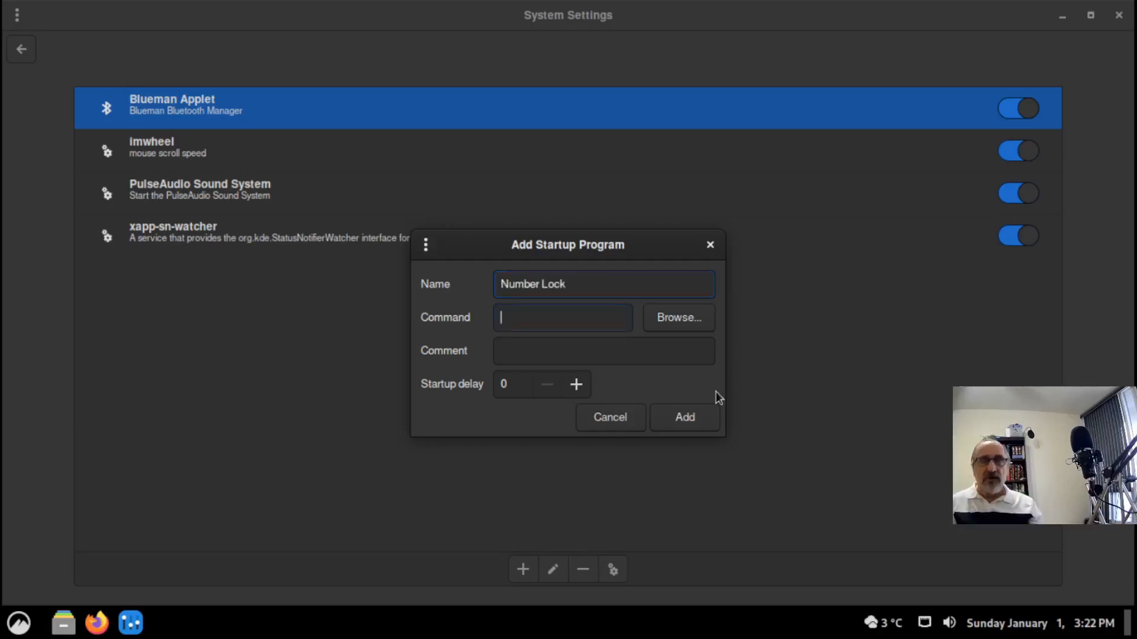
pyautogui.click(561, 317)
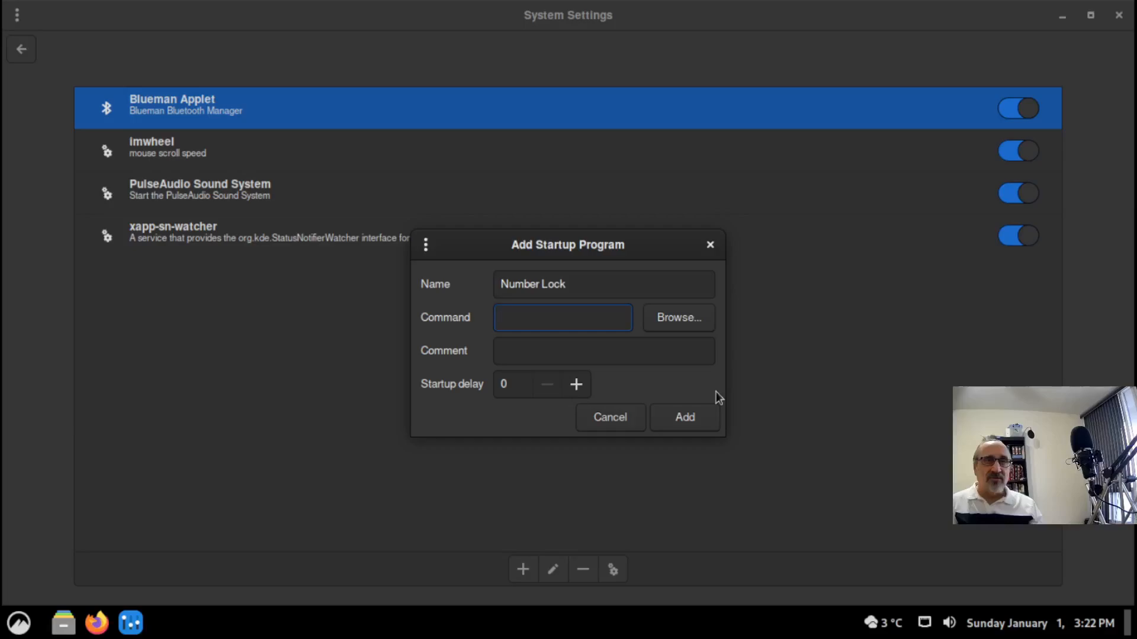
pyautogui.write('numlockx')
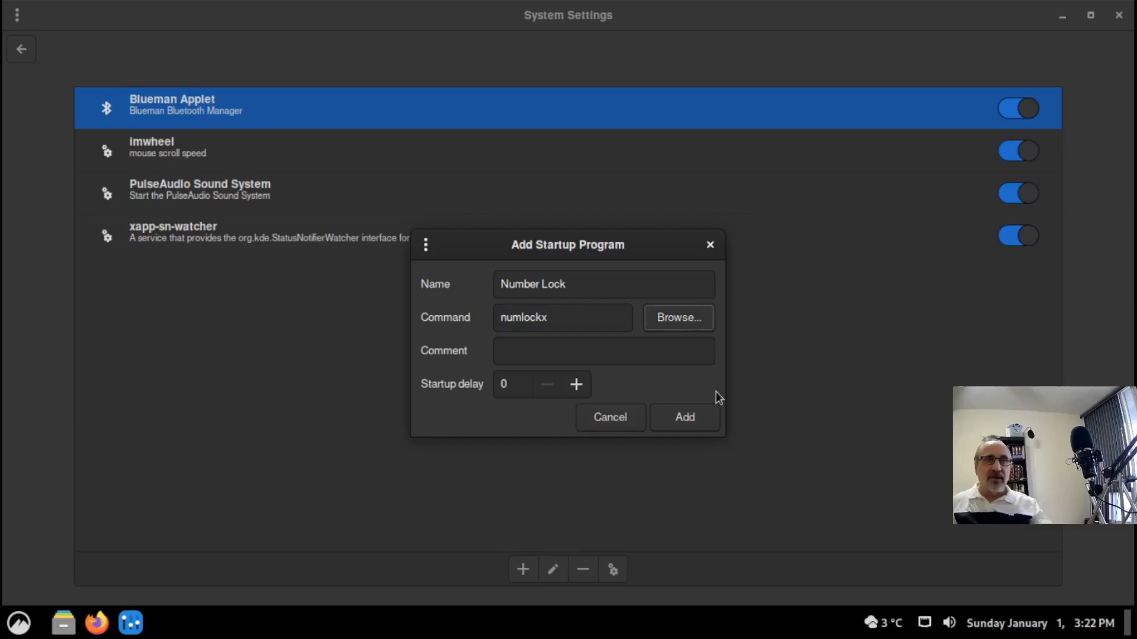
pyautogui.click(604, 351)
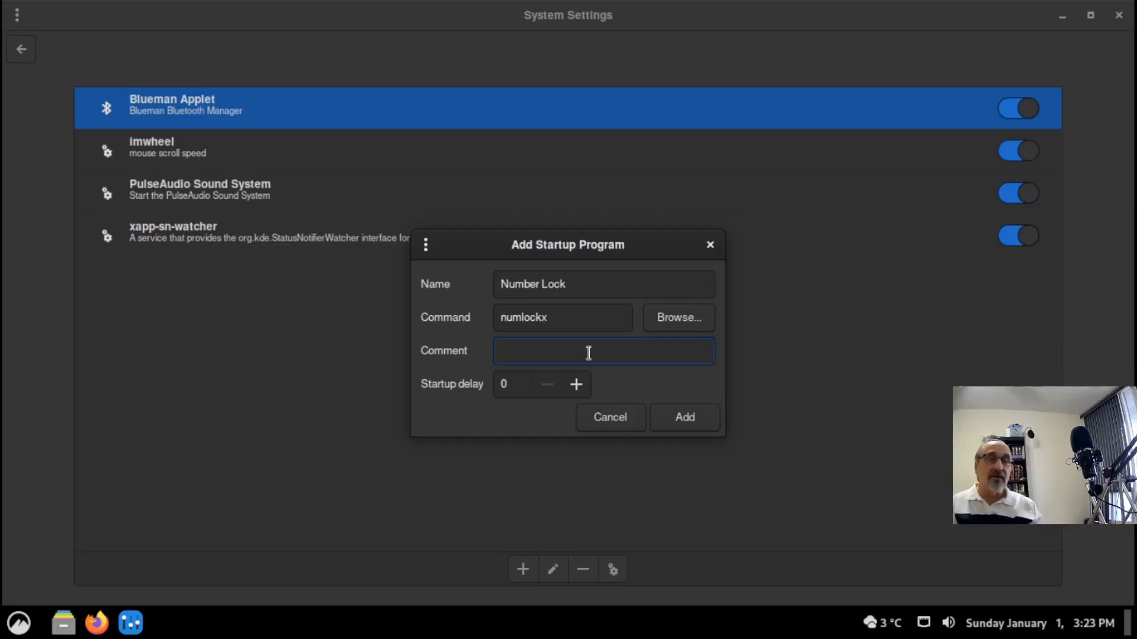
pyautogui.write('Turn')
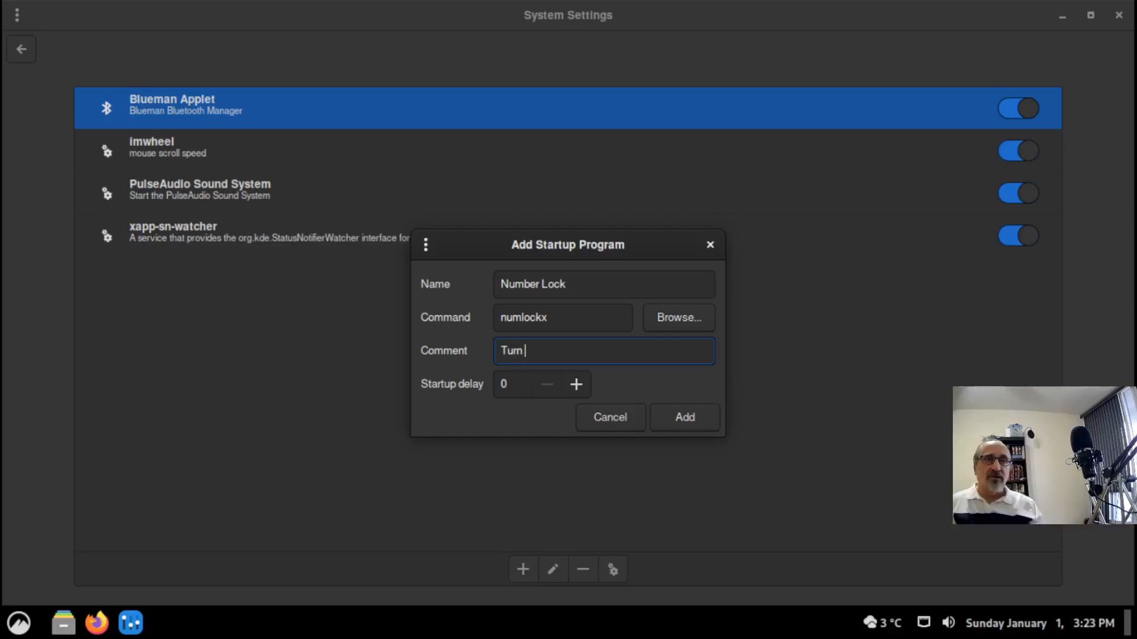
pyautogui.write('On Numb')
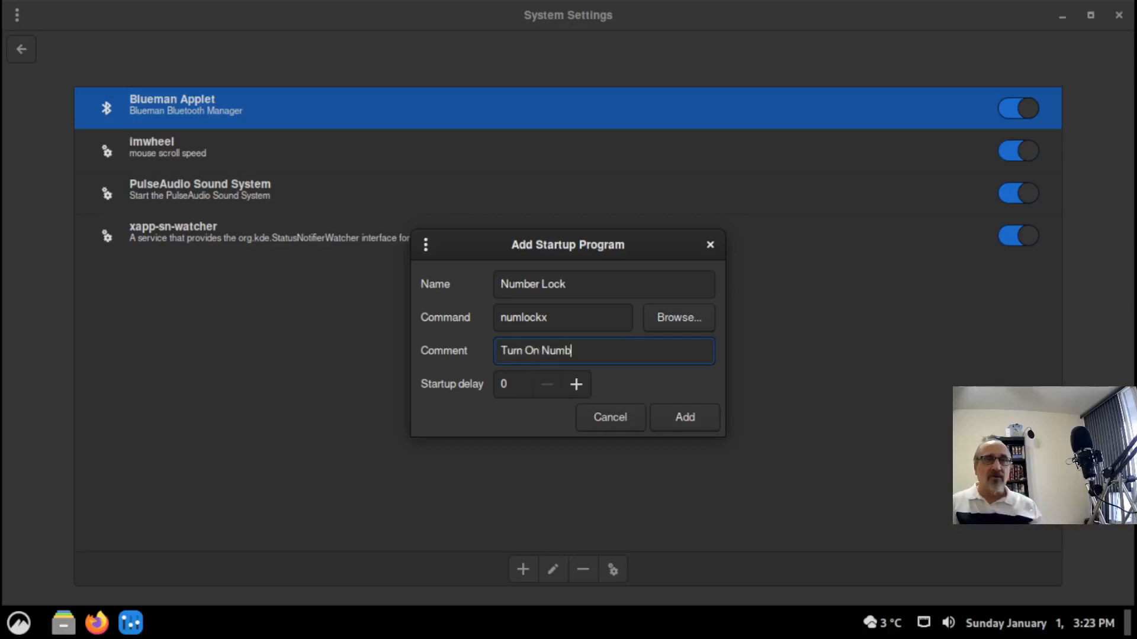
pyautogui.write('er Lock')
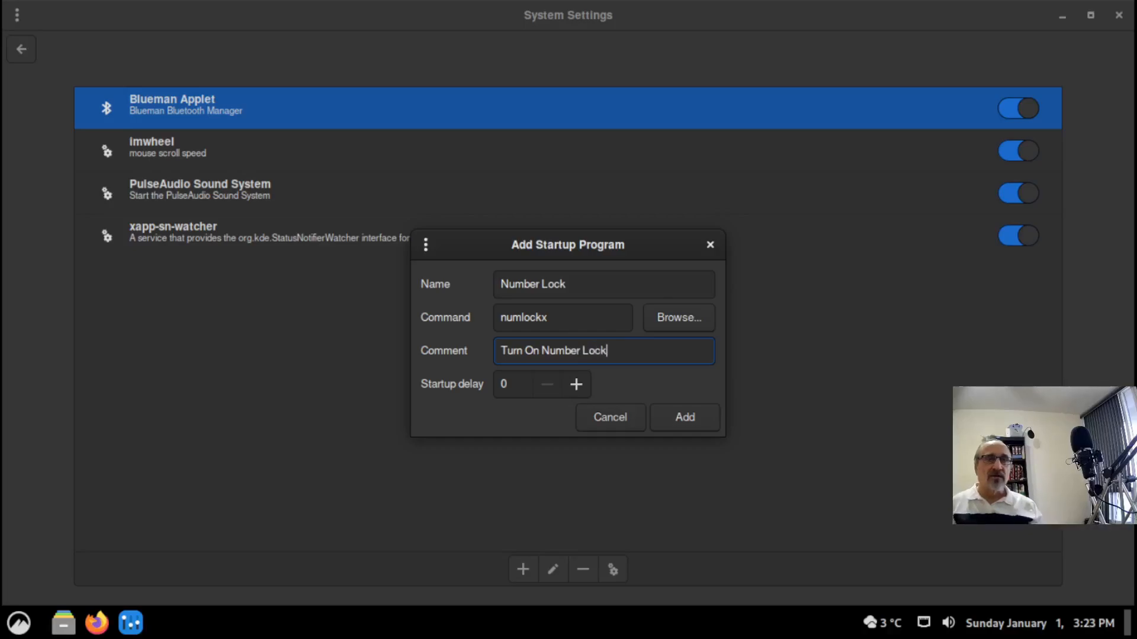
# - Add the entry and select the new Number Lock item in the startup list
pyautogui.click(683, 417)
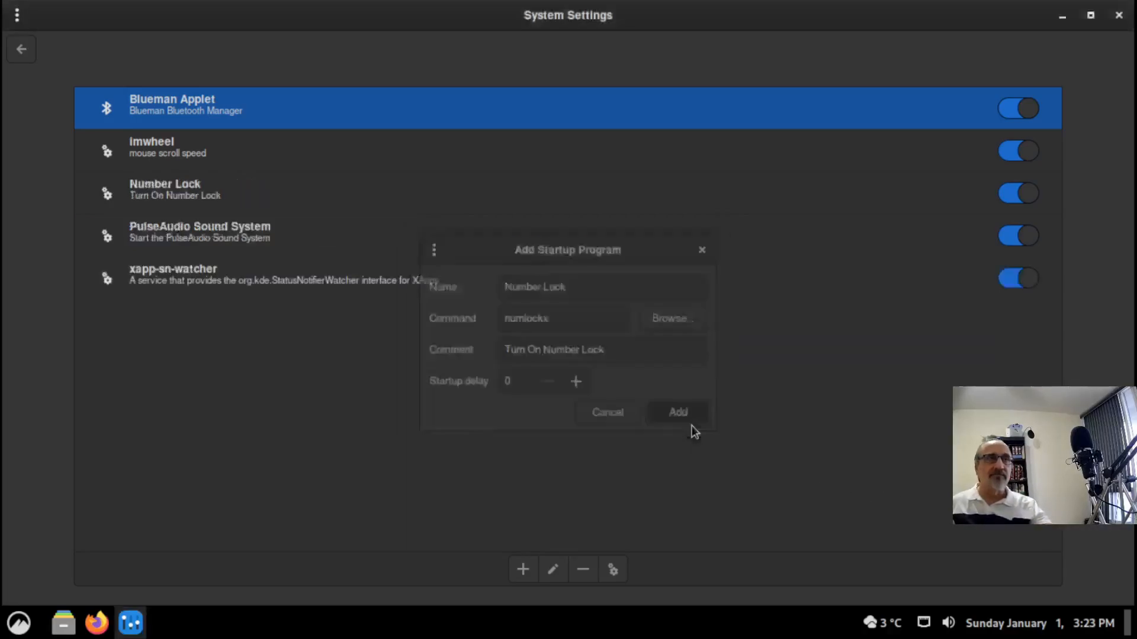
pyautogui.click(677, 412)
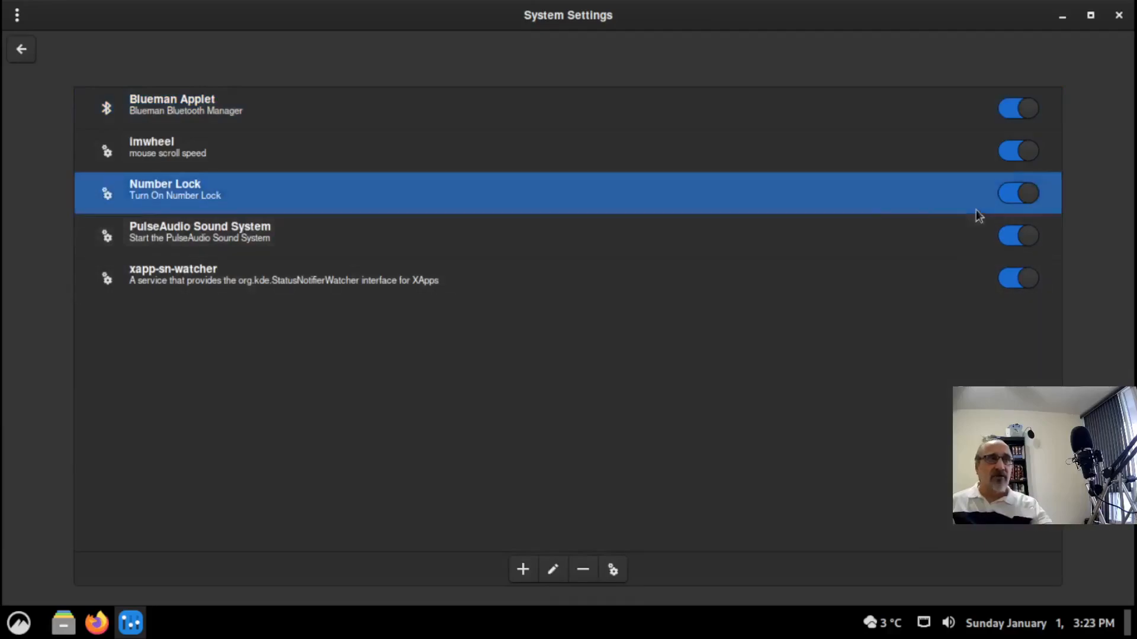
pyautogui.moveTo(352, 196)
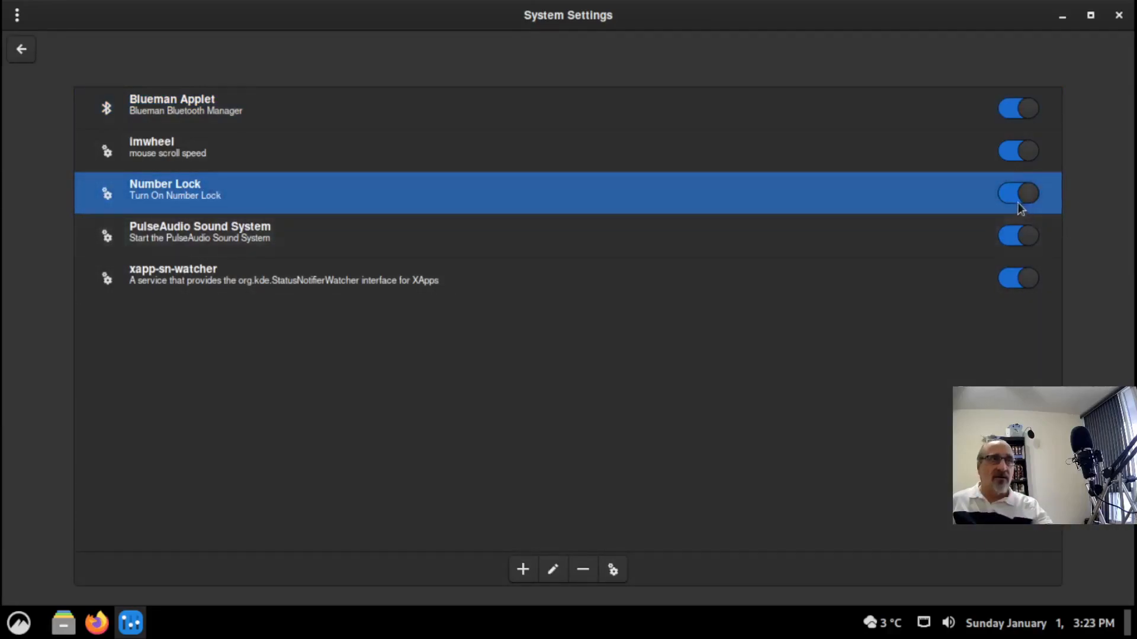
# - Switch the Number Lock startup entry off and back on, leaving it enabled
pyautogui.click(1018, 193)
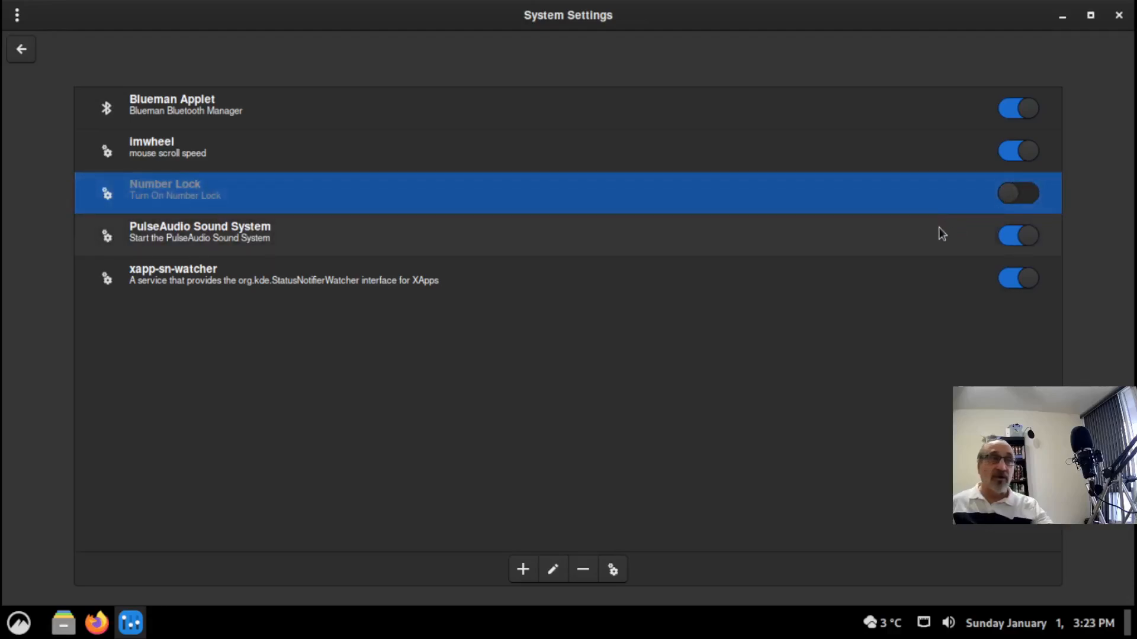
pyautogui.click(1018, 193)
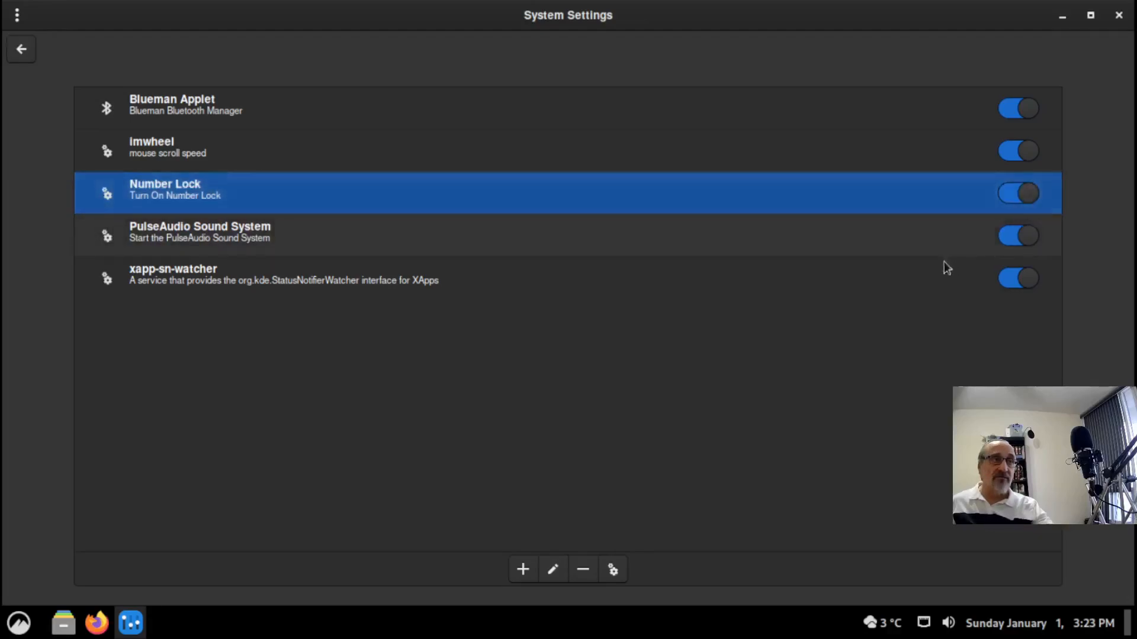
pyautogui.moveTo(838, 398)
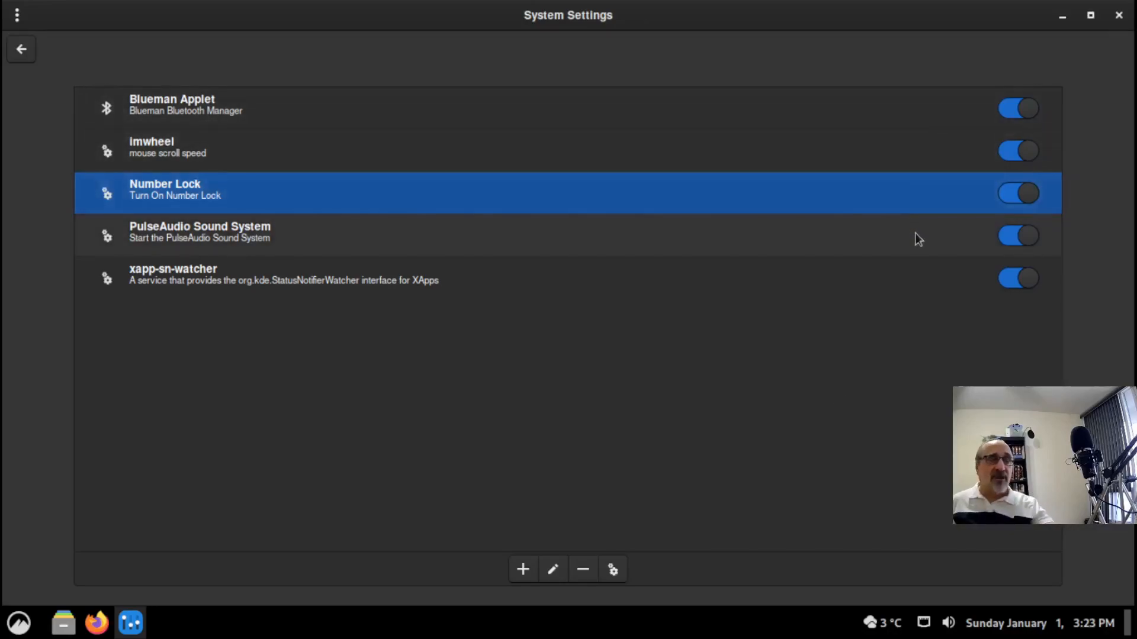
pyautogui.moveTo(1093, 161)
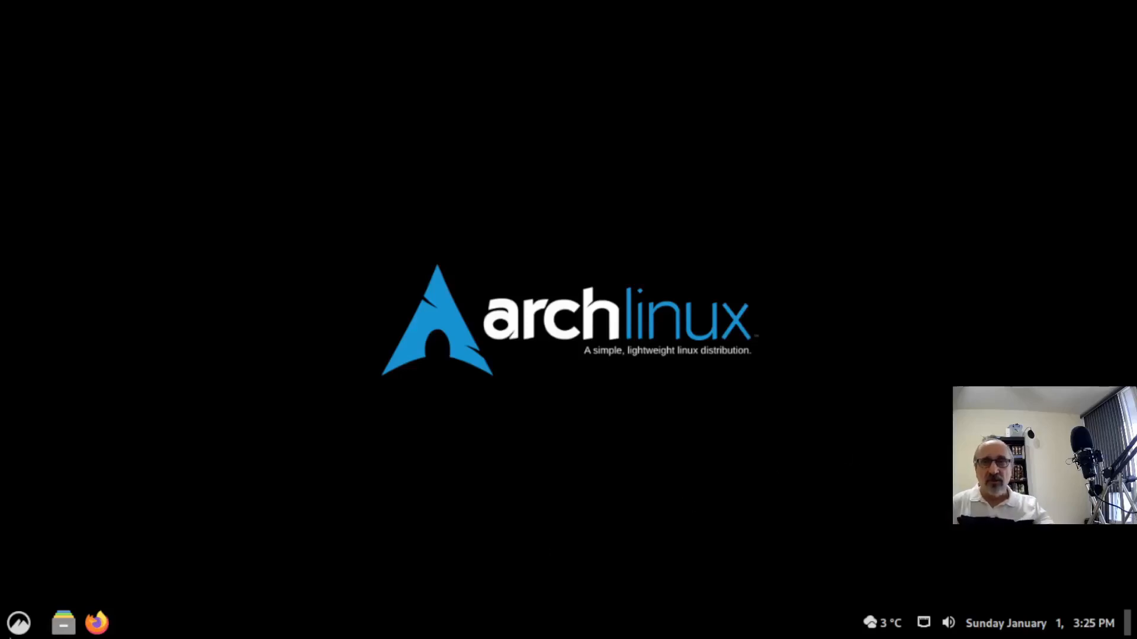
# - Launch a new XTerm and write 'sudo apt install numlockx' at the prompt without running it
pyautogui.click(18, 621)
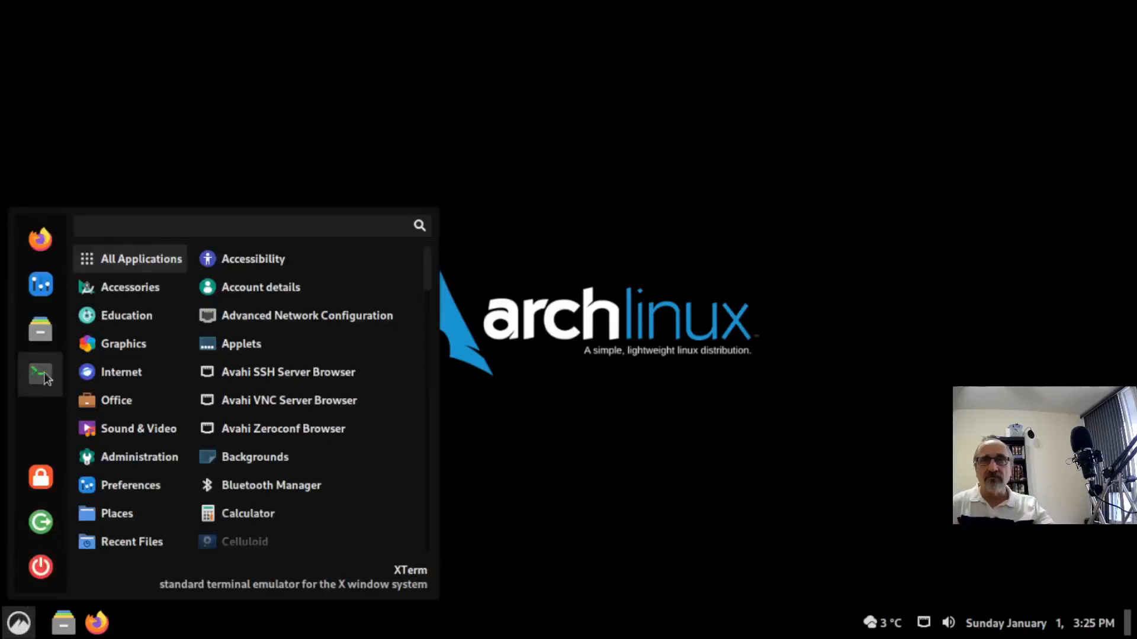
pyautogui.click(40, 375)
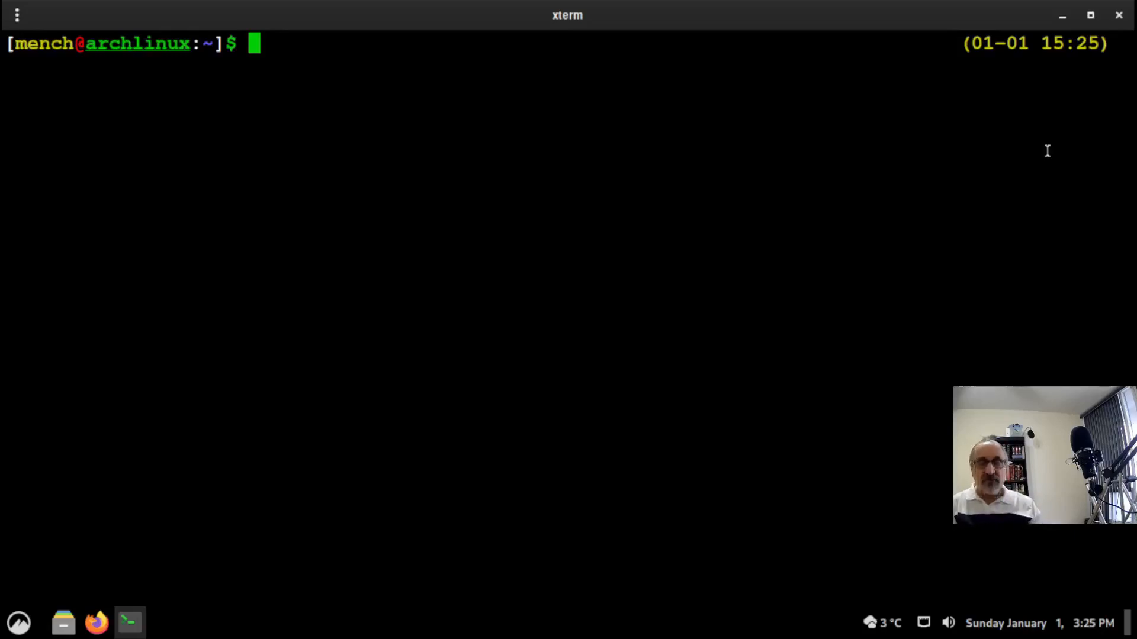
pyautogui.write('sudo atp')
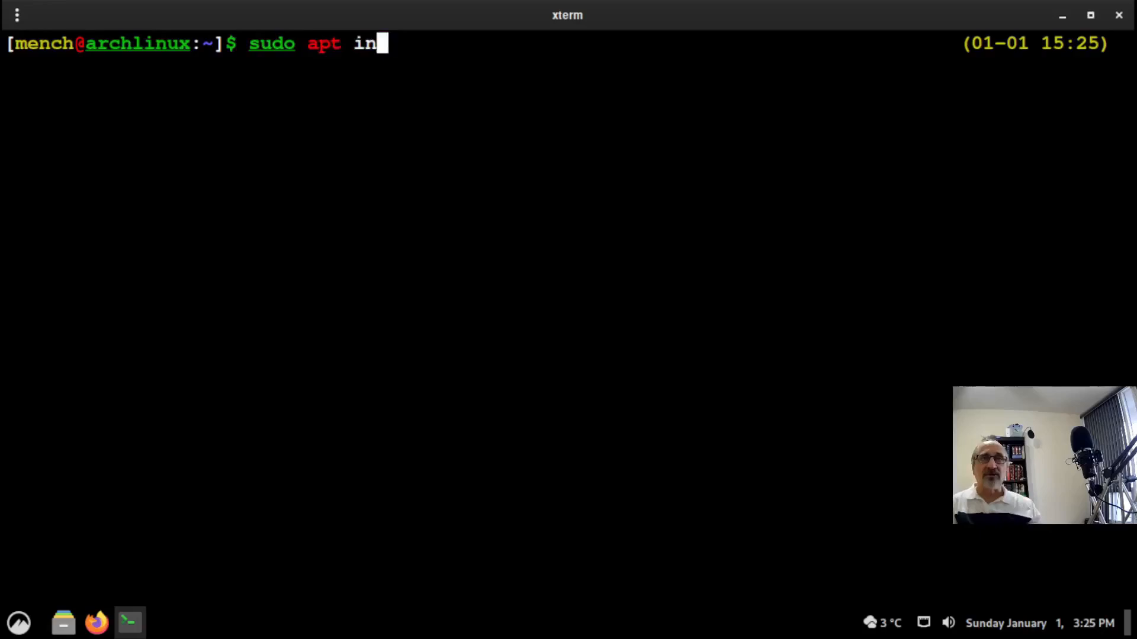
pyautogui.write('stall n')
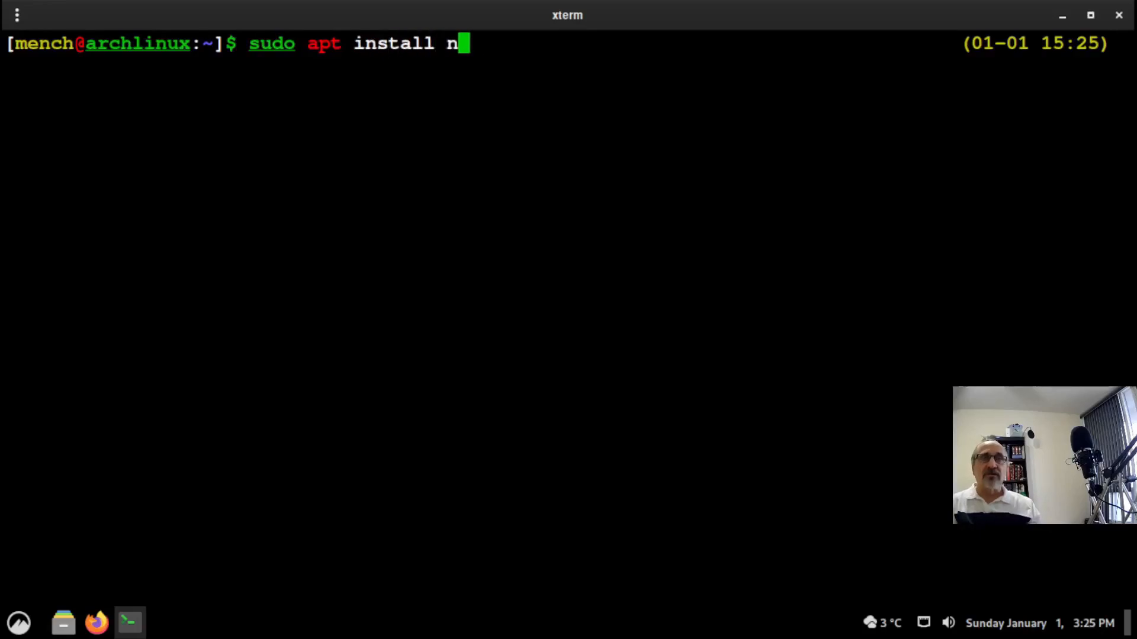
pyautogui.write('umlockx')
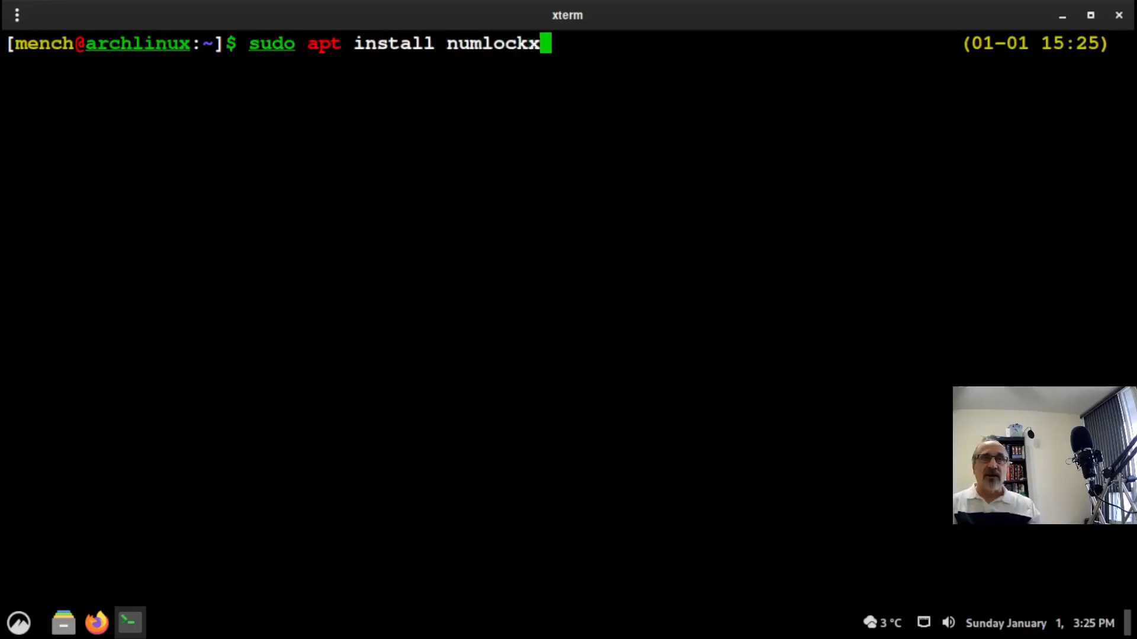